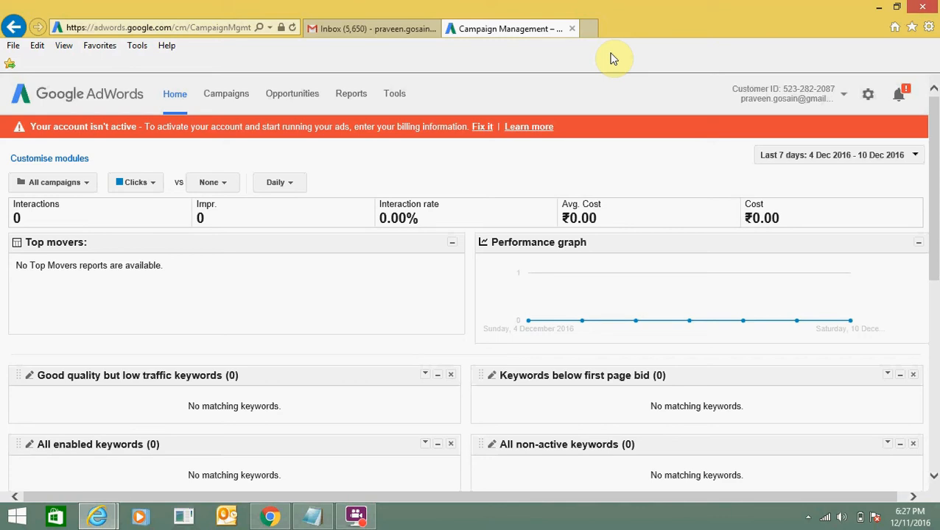
mouse_move(404, 89)
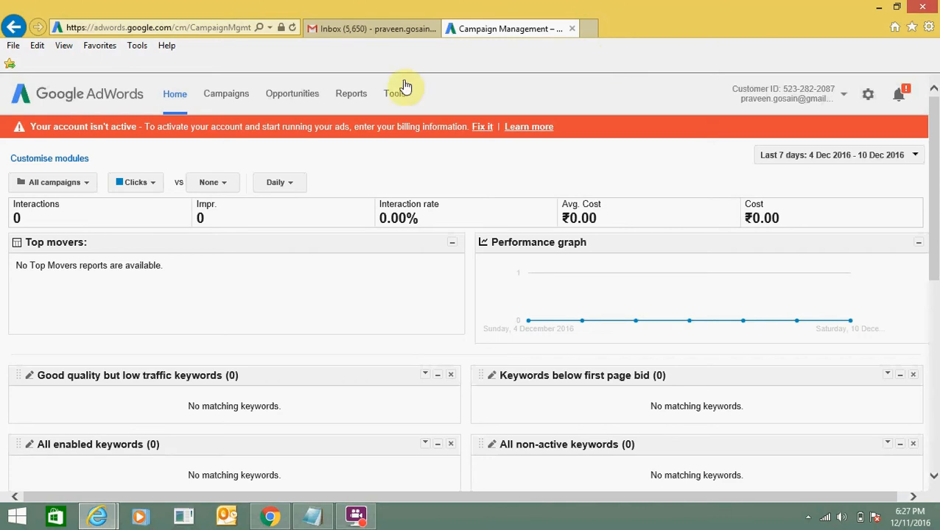
mouse_move(154, 44)
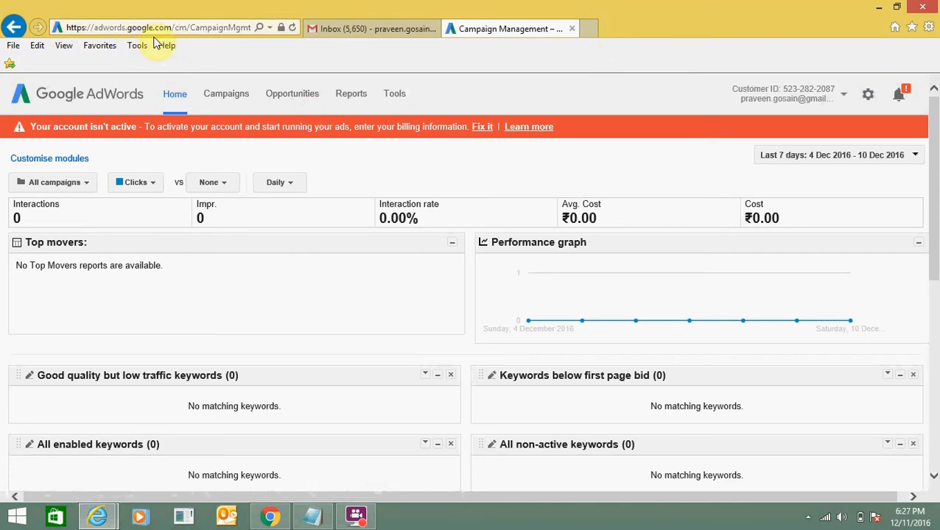
mouse_move(727, 94)
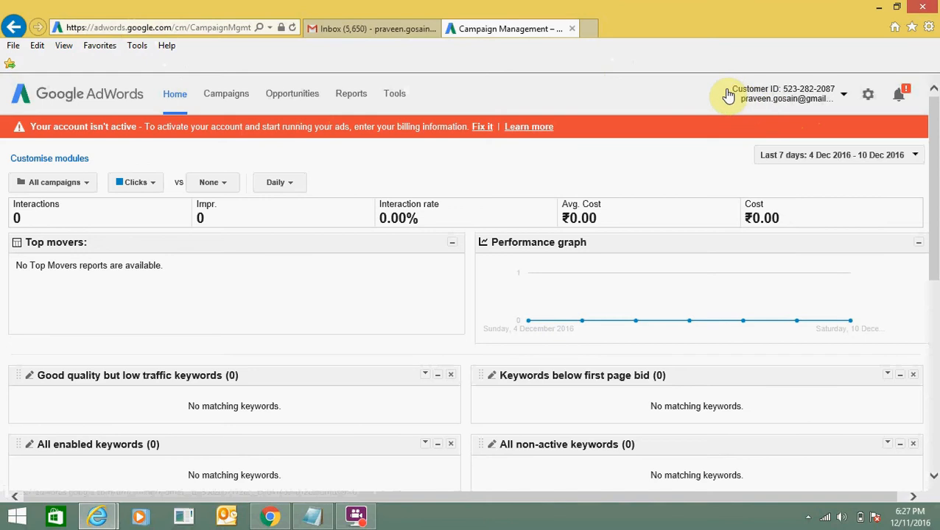
mouse_move(708, 94)
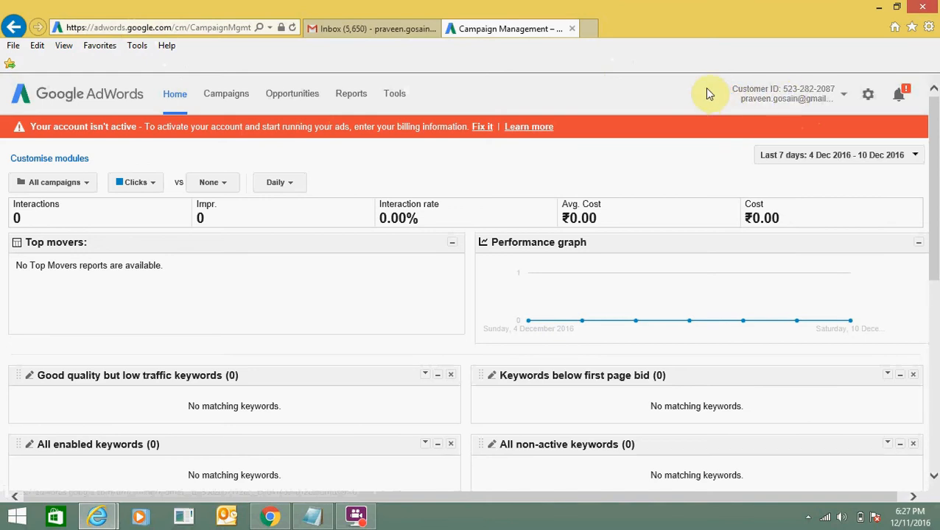
mouse_move(226, 93)
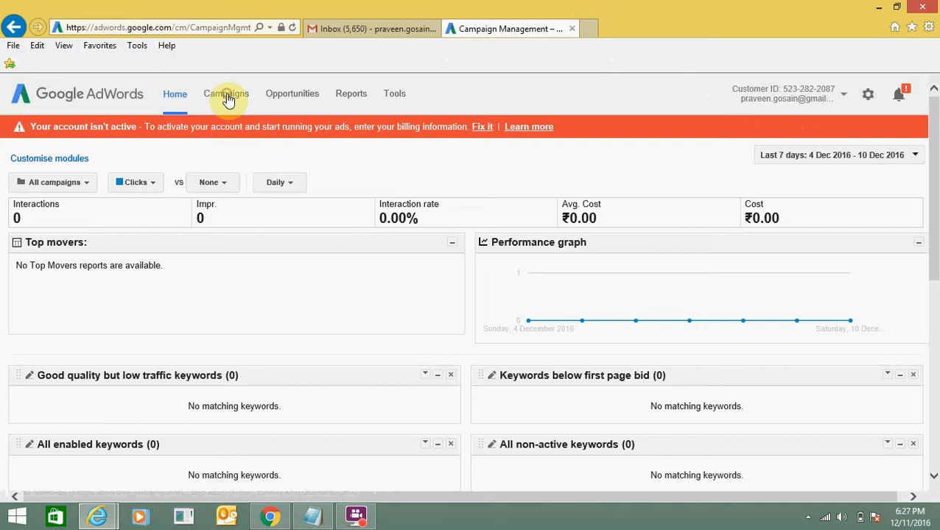
- Create a new responsive ad for the Music Life ad group from the Campaigns tab
click(226, 93)
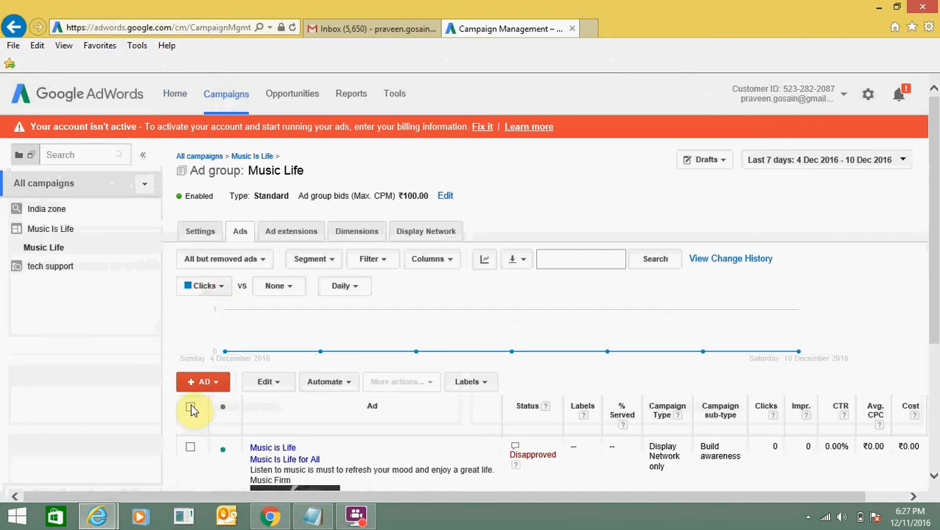
click(203, 381)
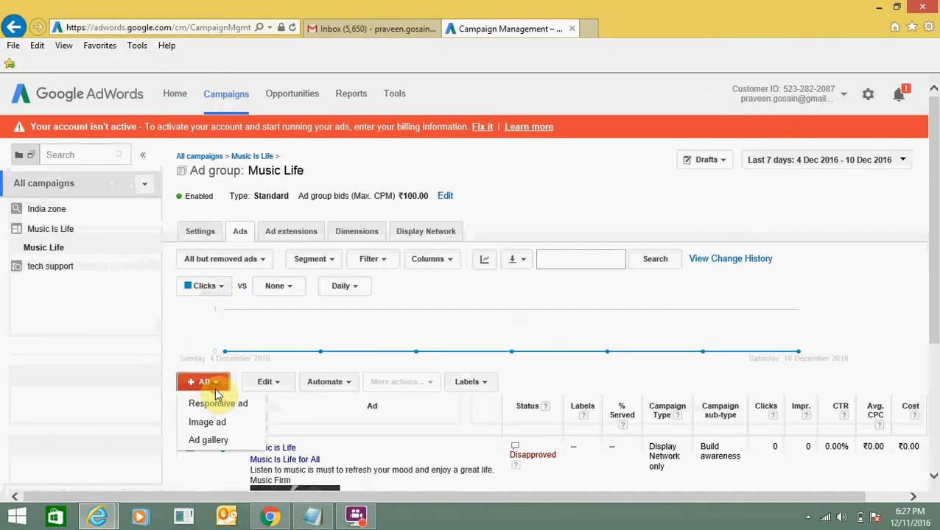
mouse_move(218, 403)
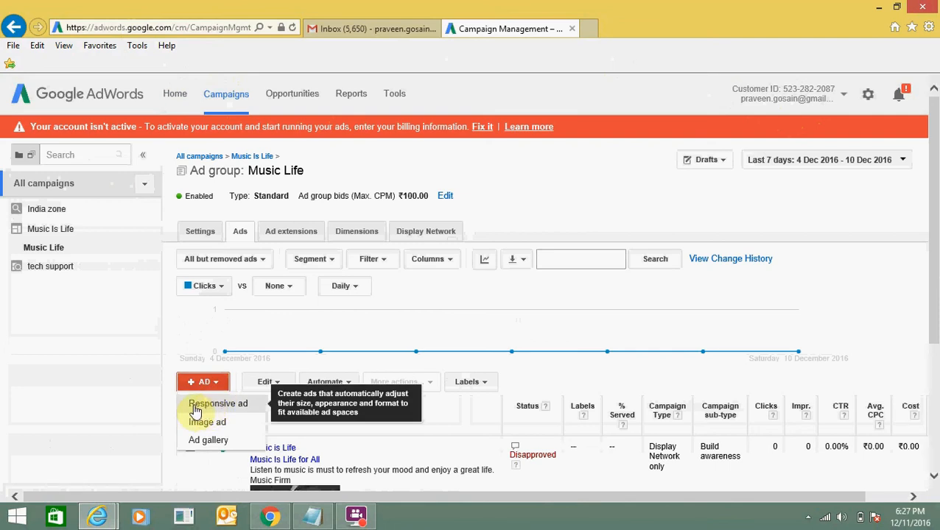
click(218, 404)
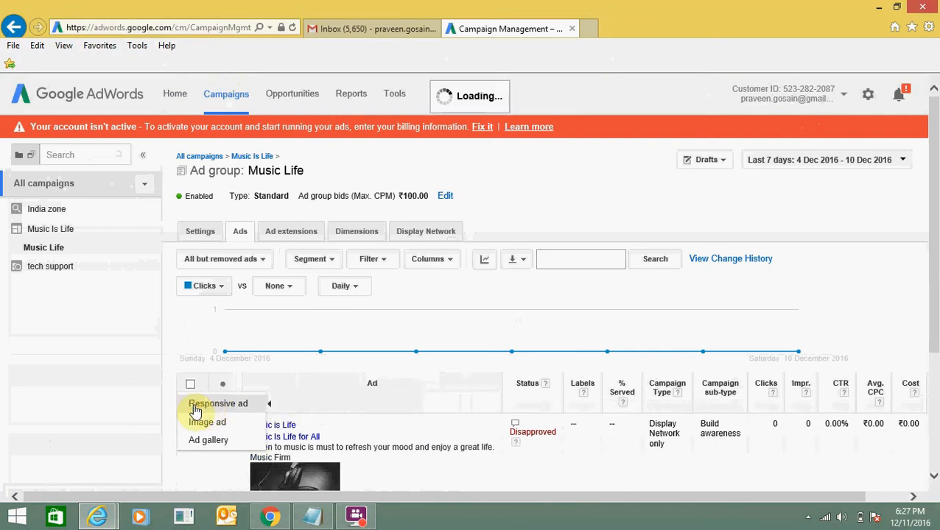
click(218, 403)
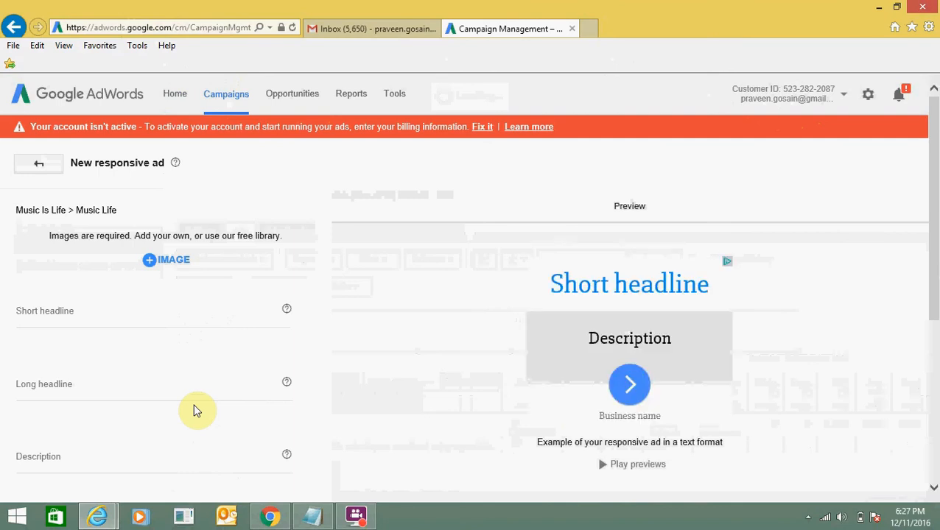
mouse_move(209, 268)
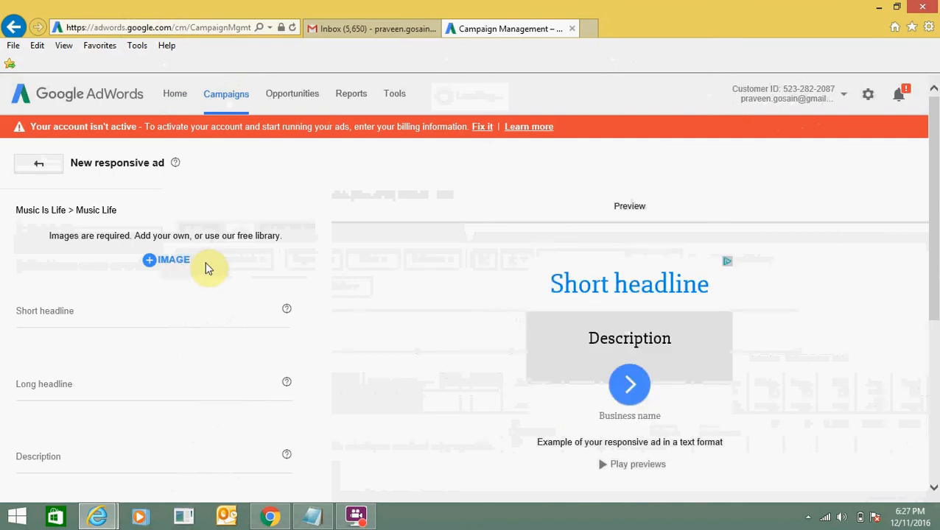
mouse_move(183, 265)
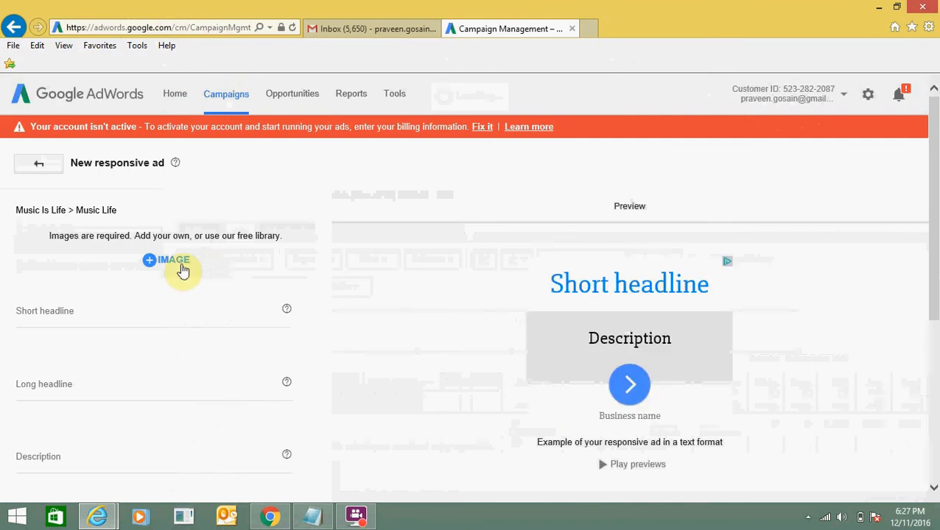
- Open the ad's image picker on the Upload tab
click(167, 260)
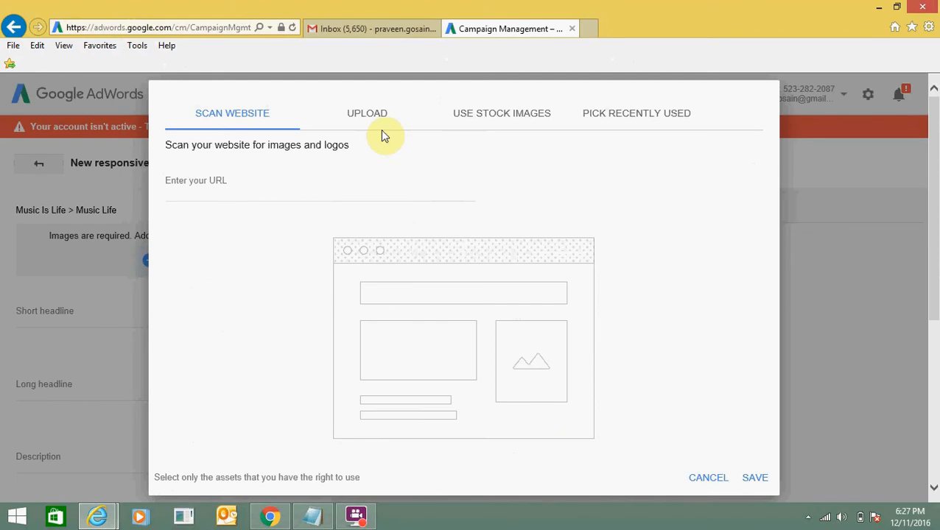
click(367, 113)
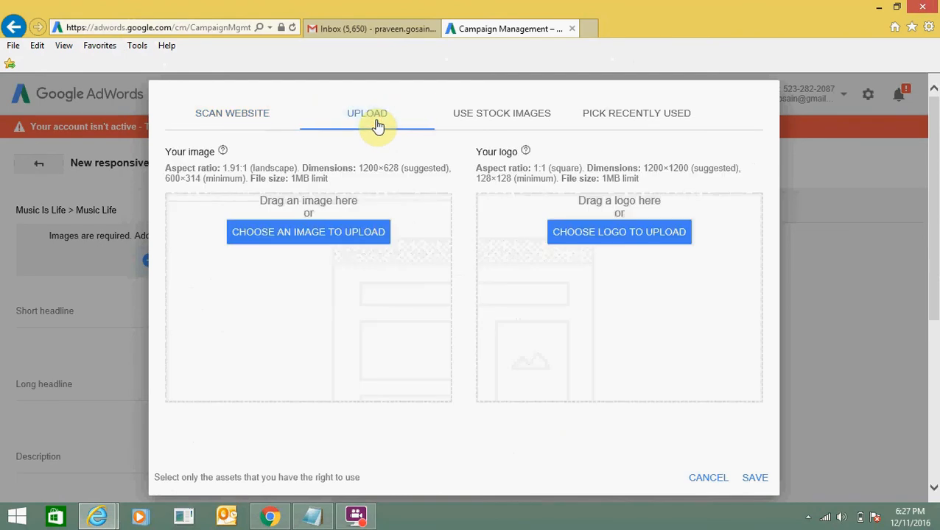
mouse_move(346, 236)
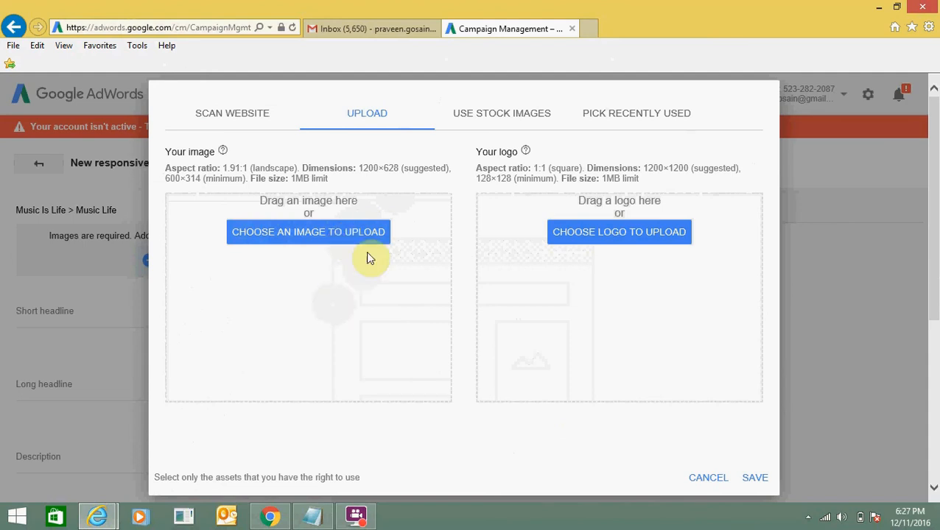
mouse_move(334, 249)
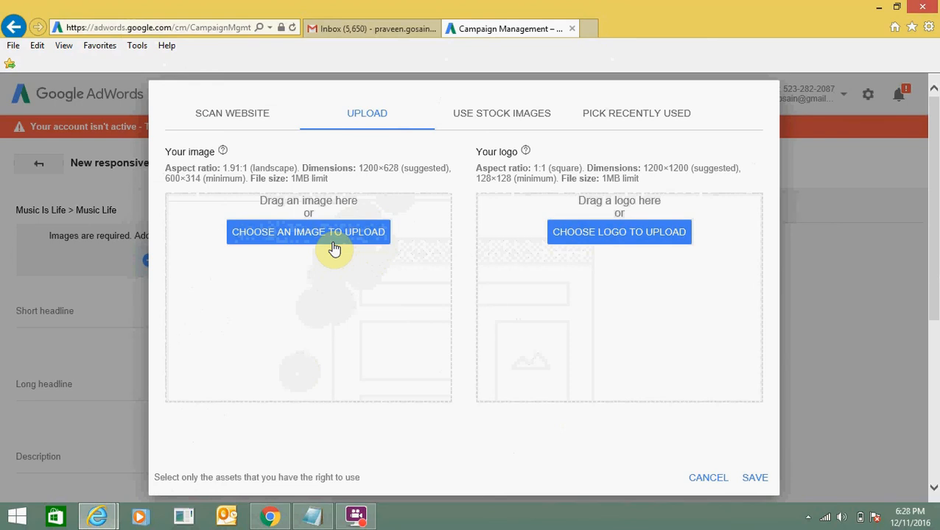
mouse_move(344, 236)
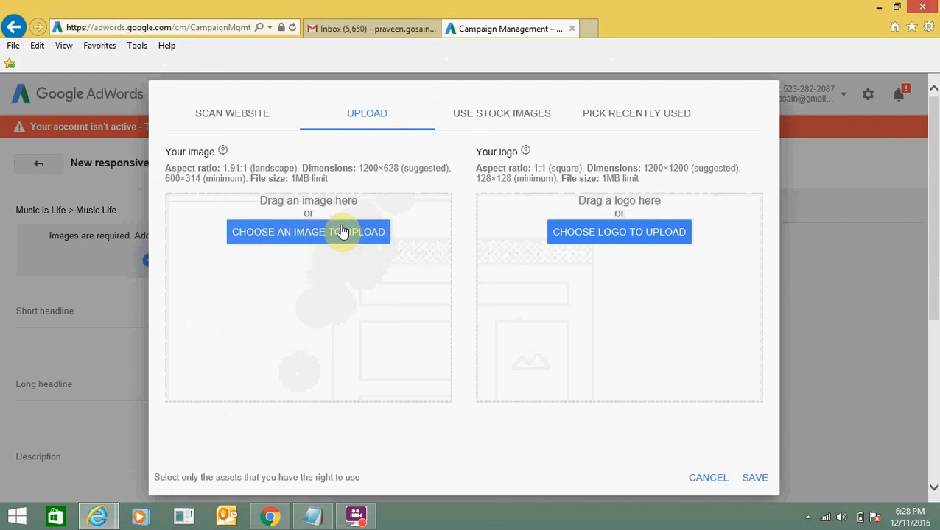
mouse_move(545, 76)
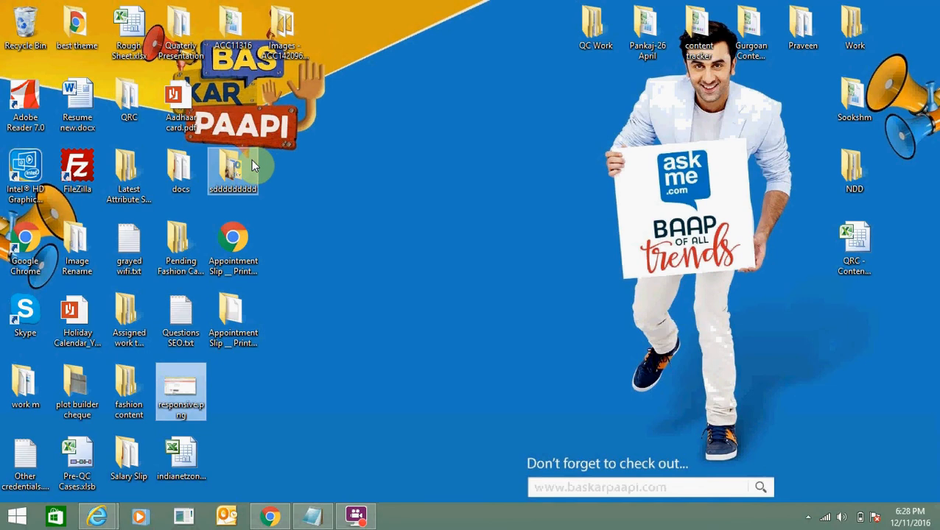
- Open the sddddddddd desktop folder and show its PNG images as large icons
click(399, 516)
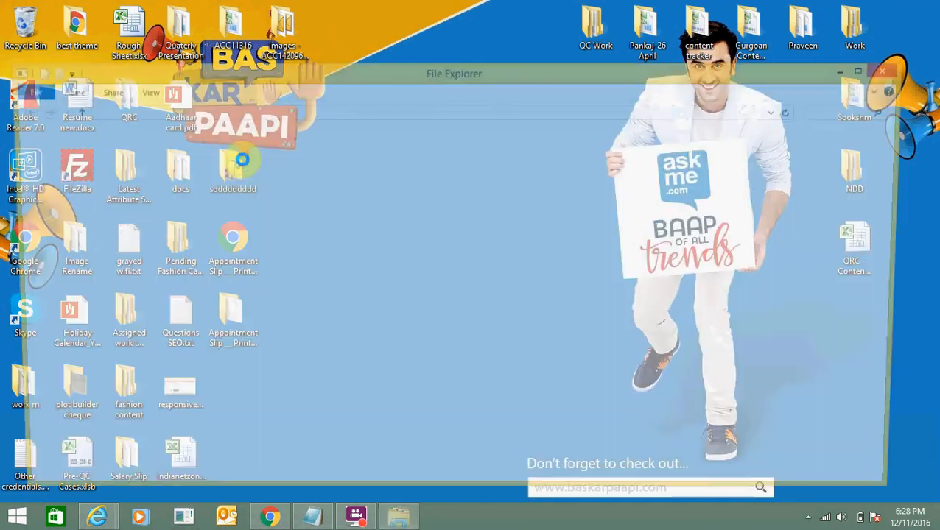
double_click(233, 169)
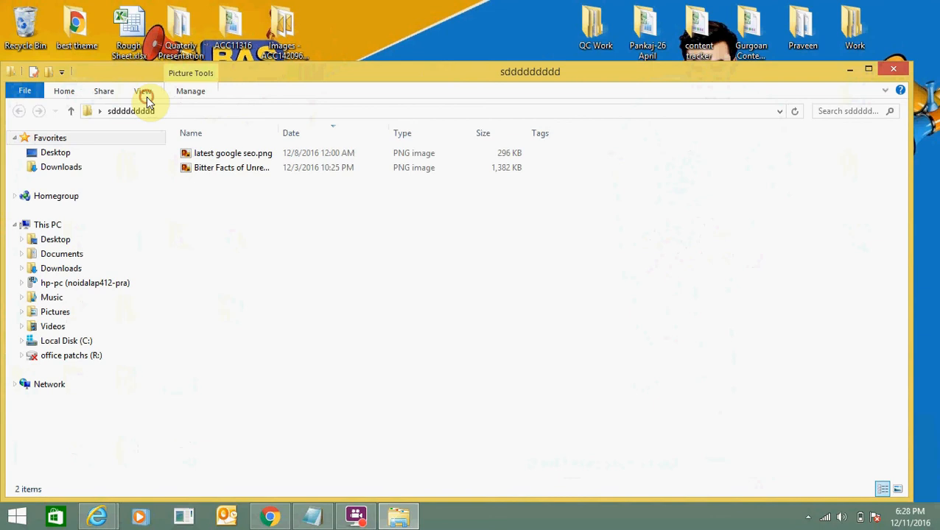
click(142, 91)
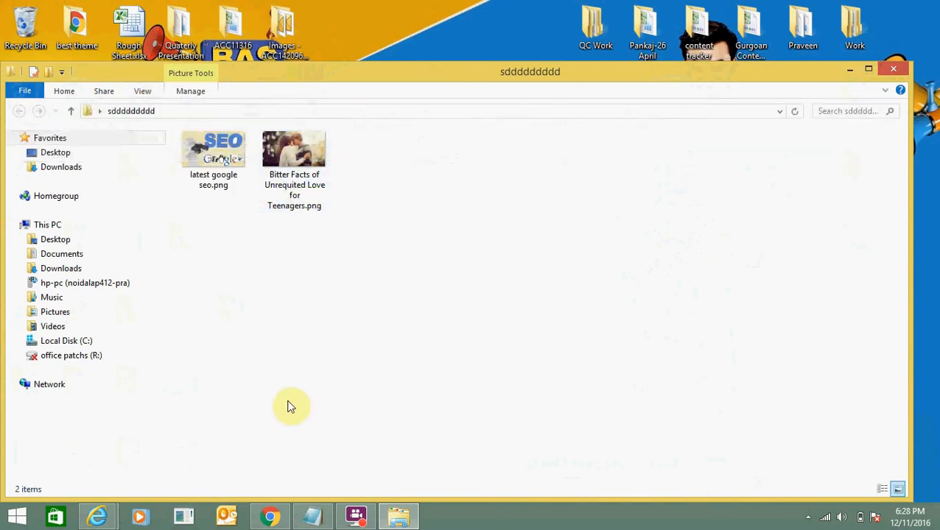
mouse_move(339, 187)
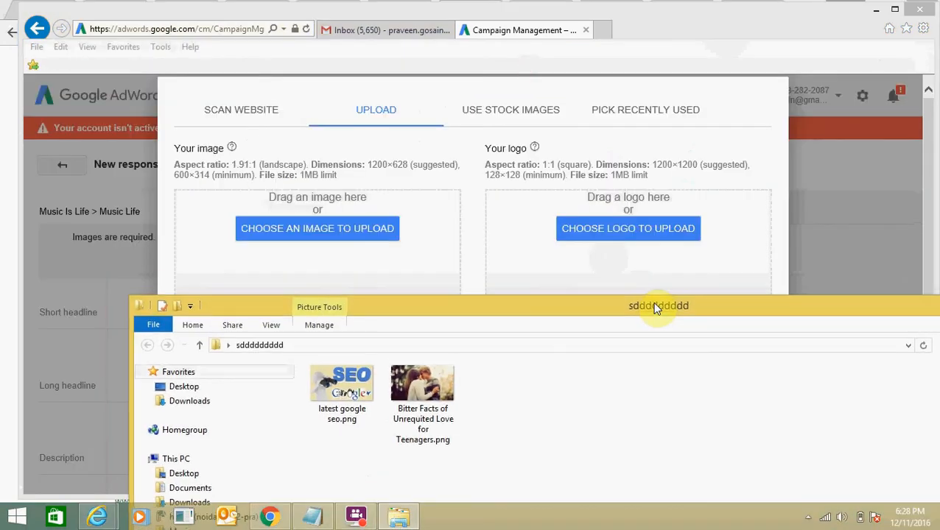
- Try uploading the Bitter Facts of Unrequited Love image, which exceeds the 1MB limit
click(423, 382)
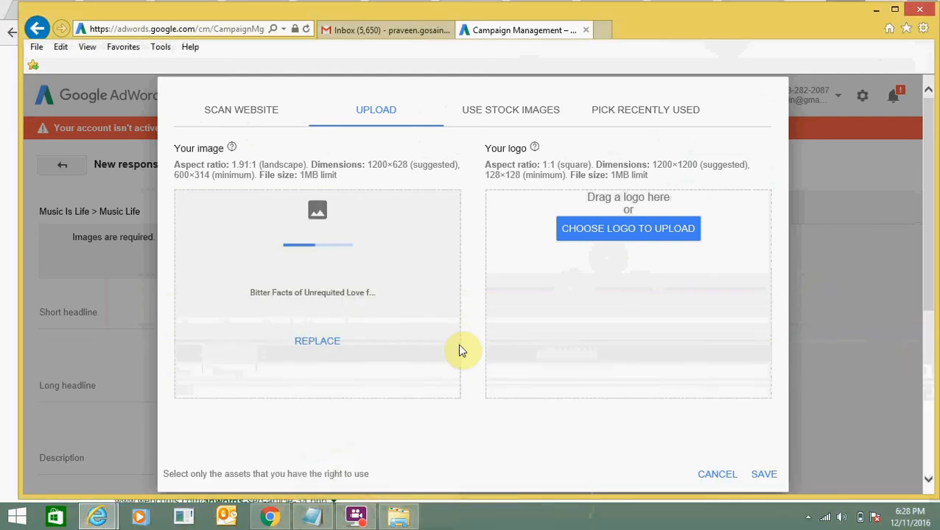
mouse_move(516, 90)
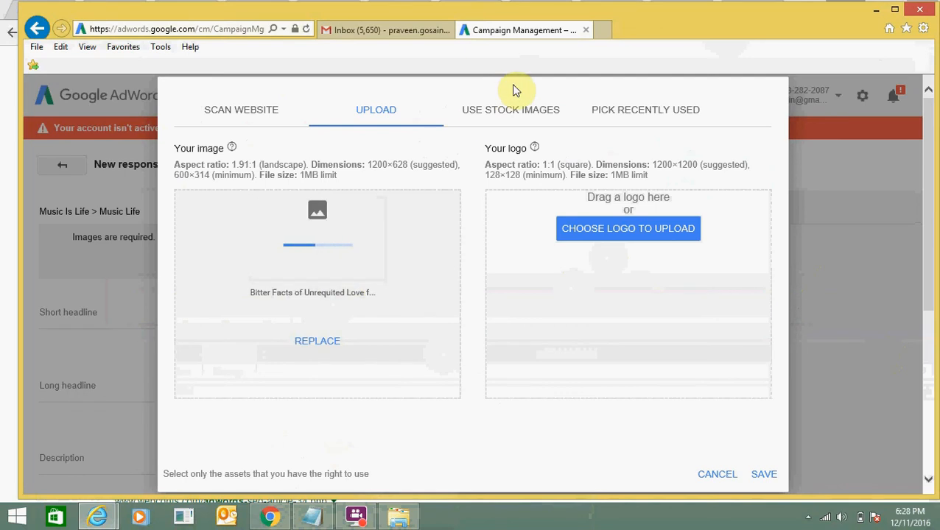
mouse_move(749, 123)
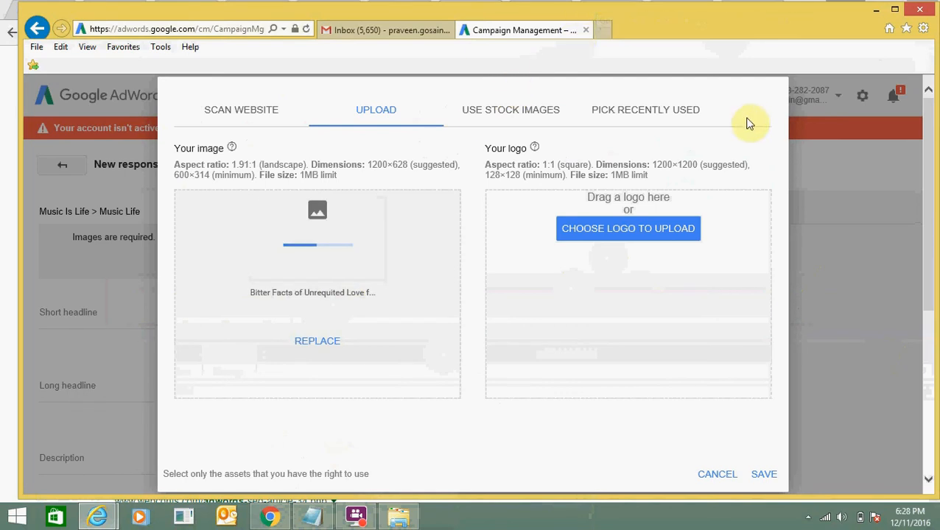
mouse_move(821, 89)
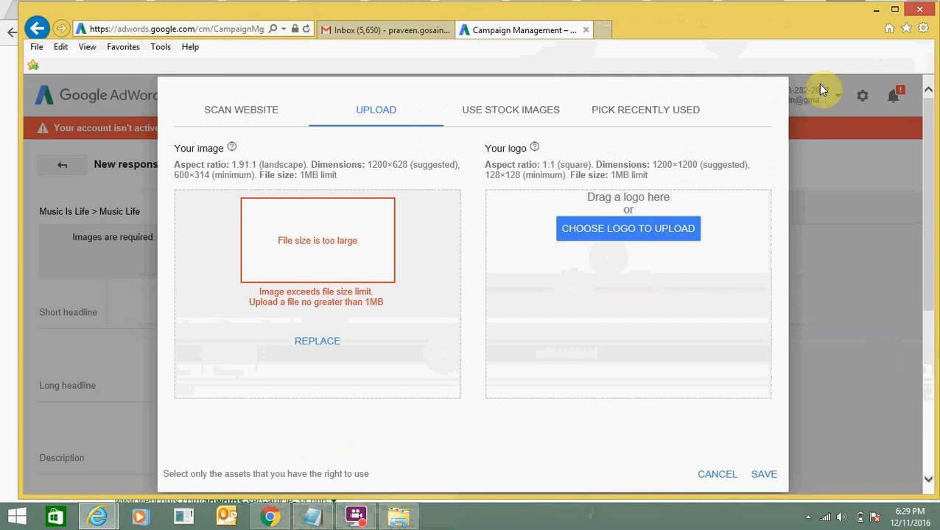
mouse_move(343, 266)
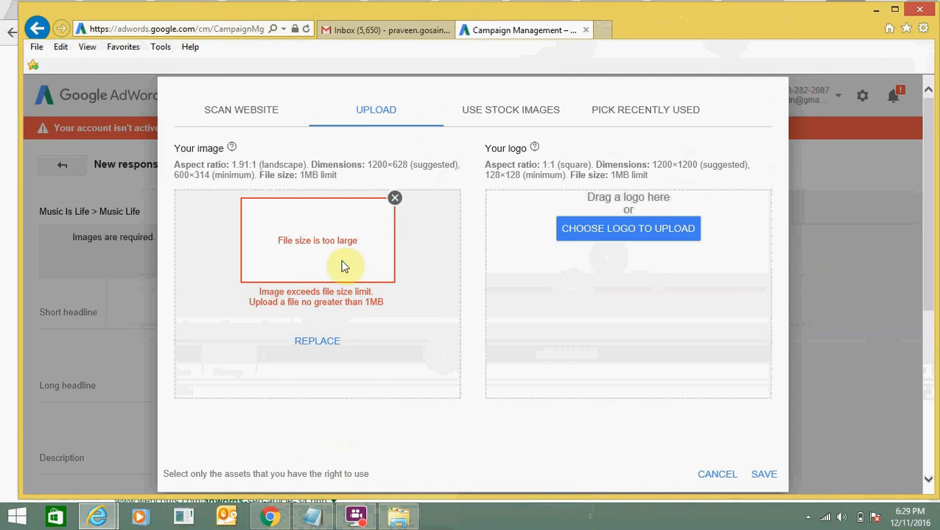
mouse_move(317, 273)
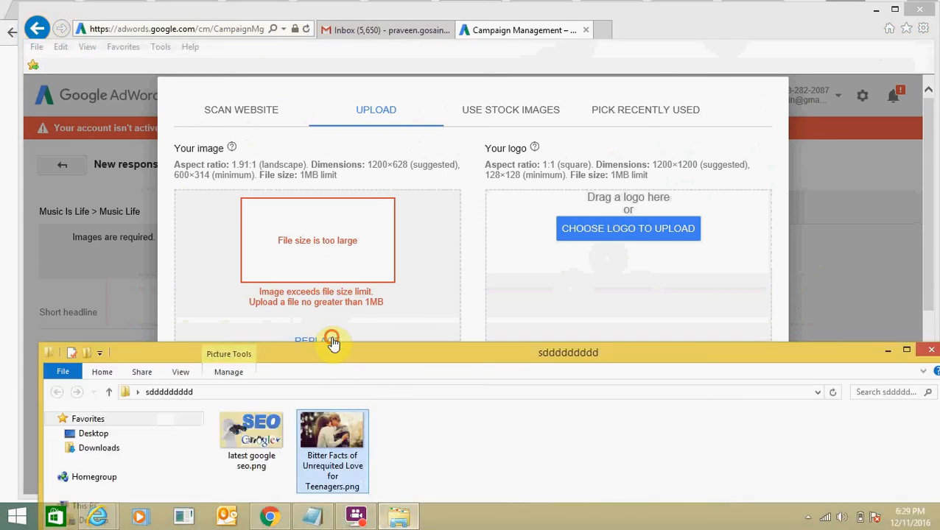
mouse_move(432, 362)
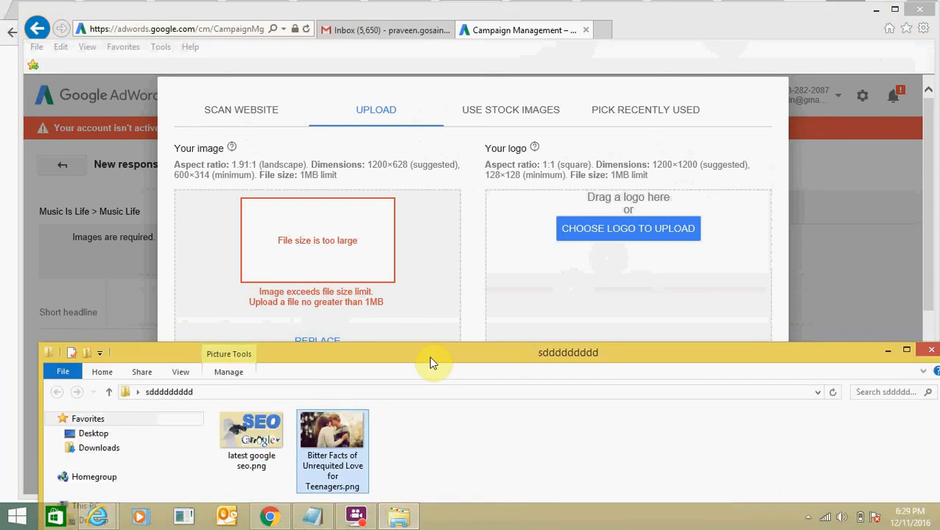
- Drag latest google seo.png into the Your image area and save the image dialog
click(251, 433)
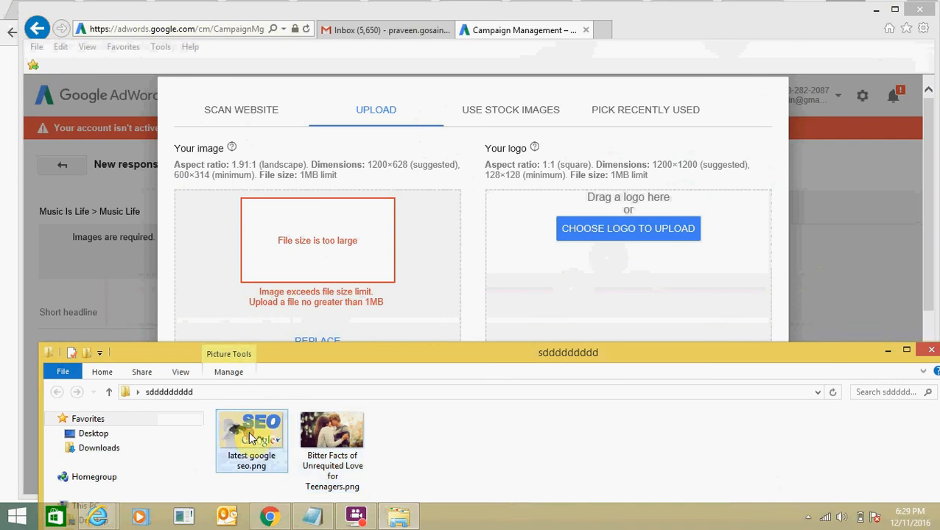
double_click(251, 434)
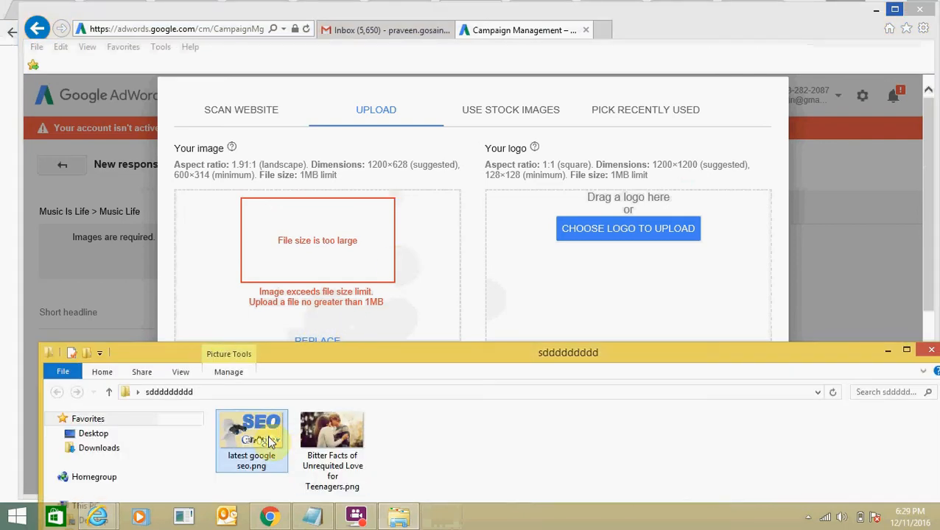
drag(251, 434, 355, 266)
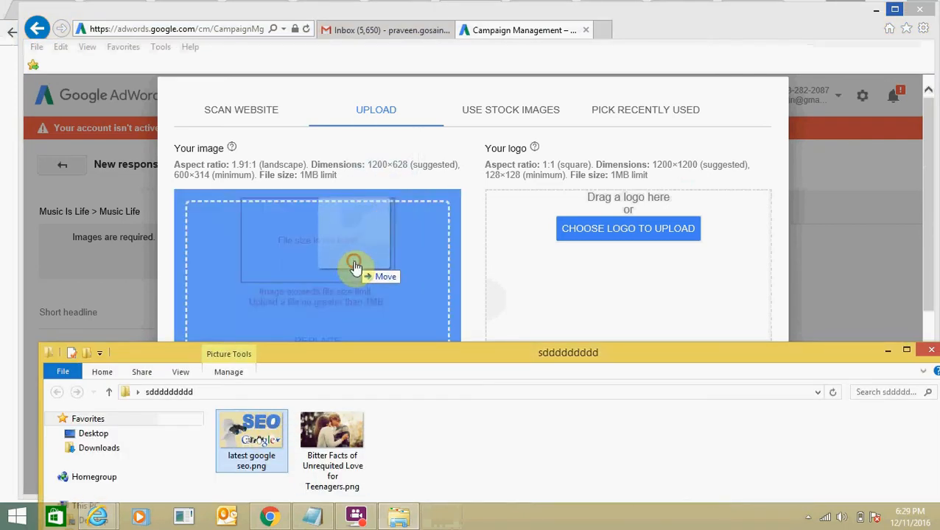
drag(251, 430, 317, 265)
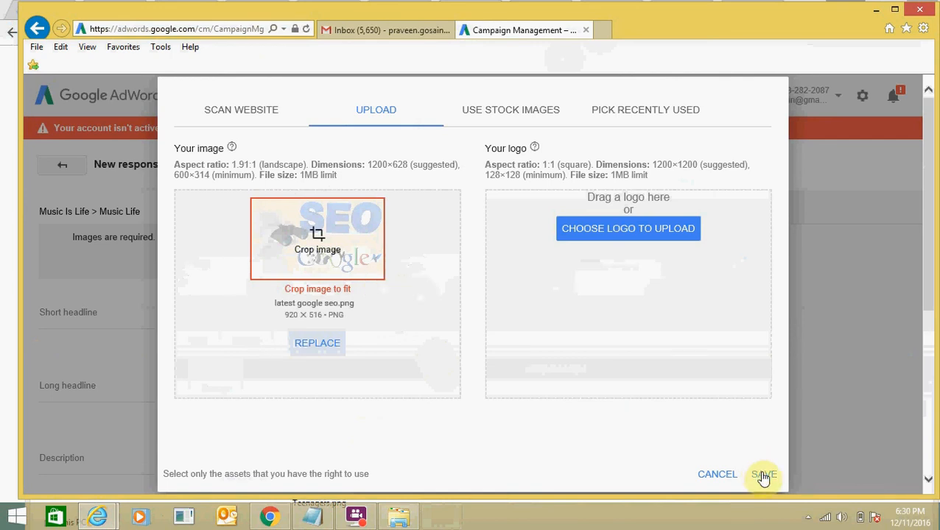
click(763, 474)
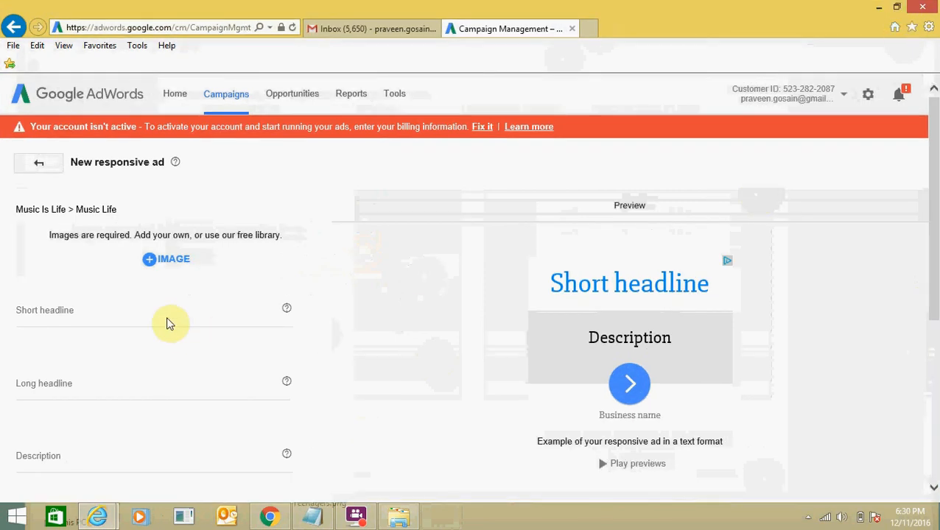
- Enter 'Digital marketing service' as the short headline, correcting the typo
click(166, 317)
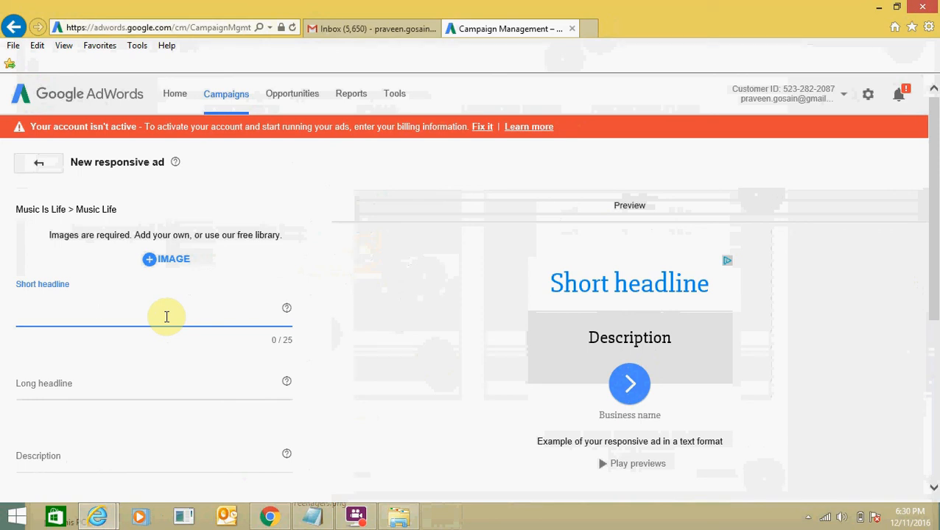
click(98, 312)
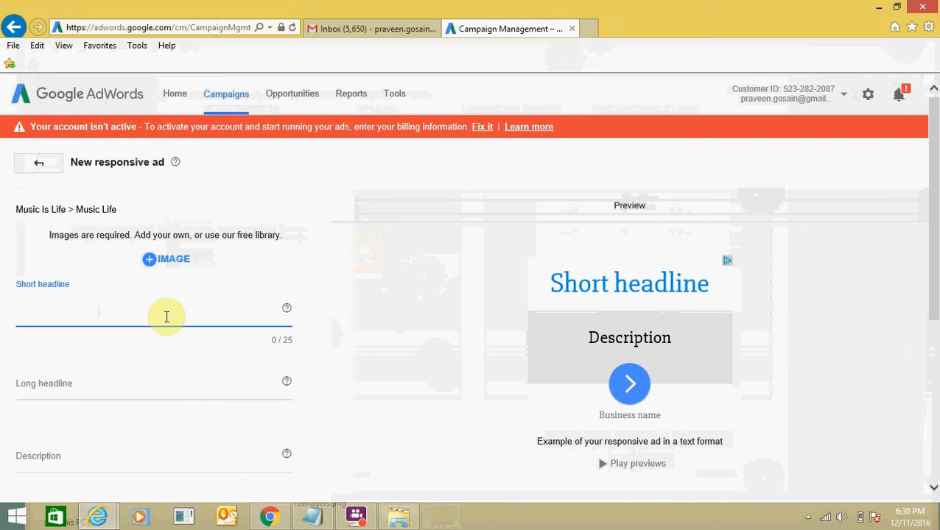
text(Digitla)
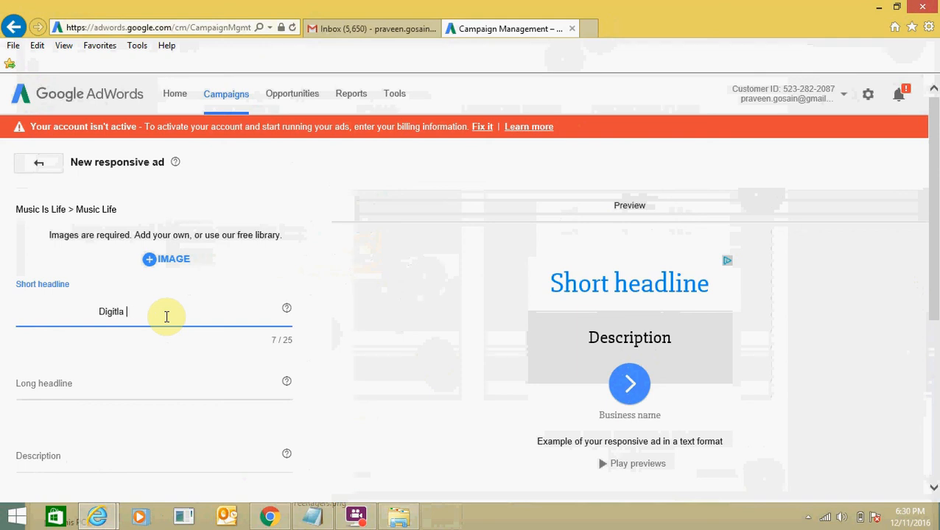
key(BackSpace)
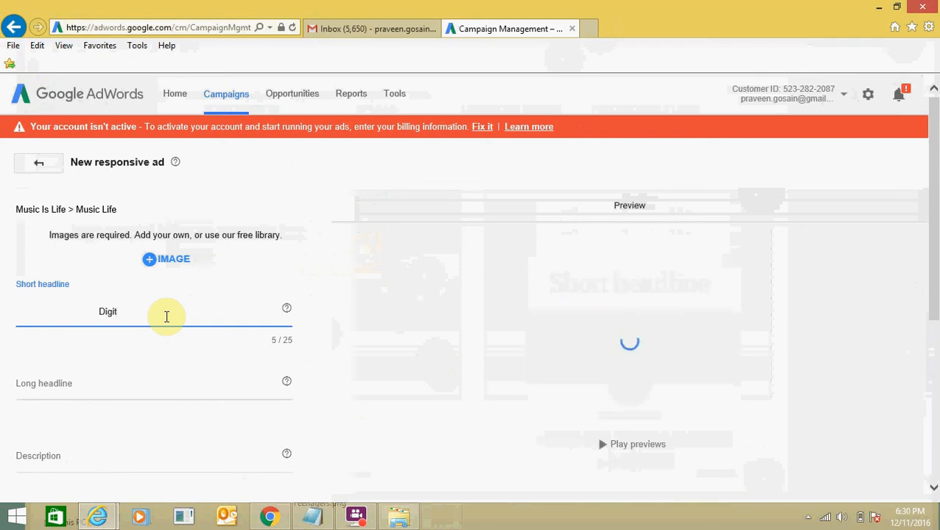
text(al marketing service)
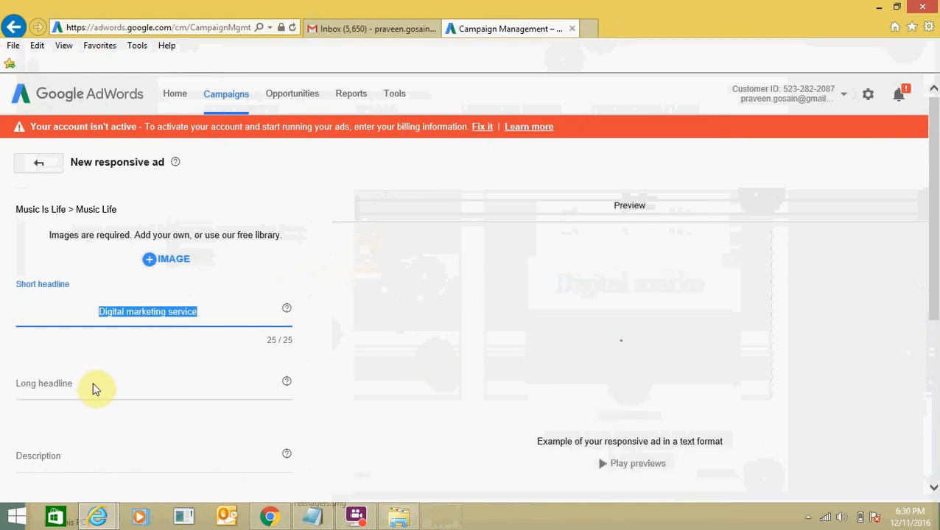
- Enter 'Get Digital marketing service' in the Long headline field
click(88, 387)
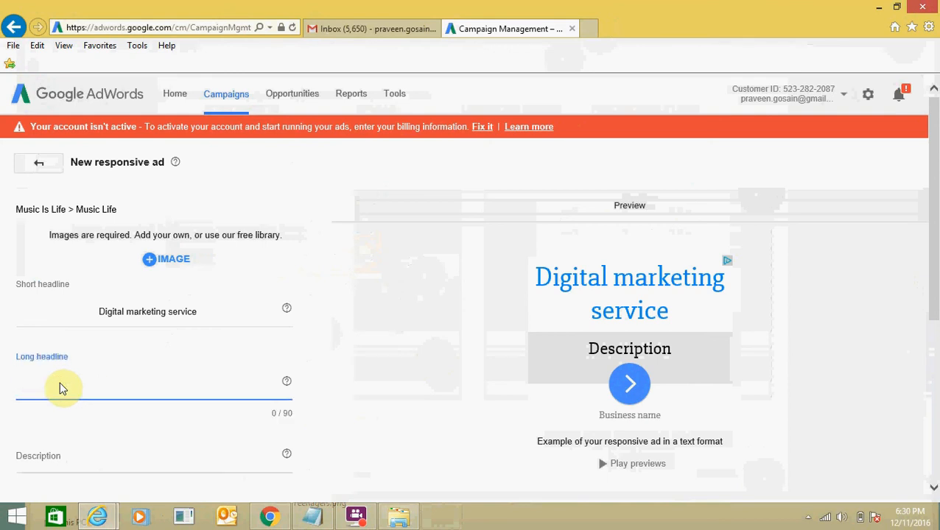
text(Get Digital)
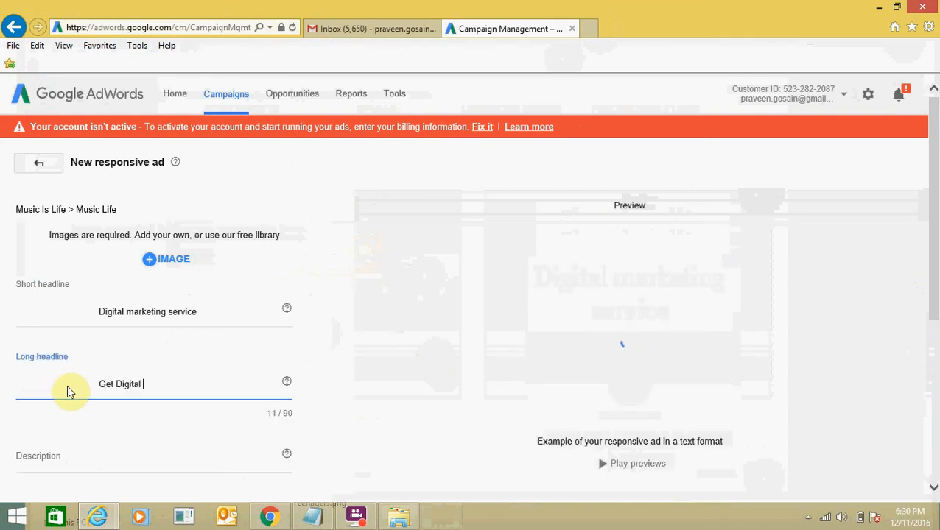
text(marketing Se)
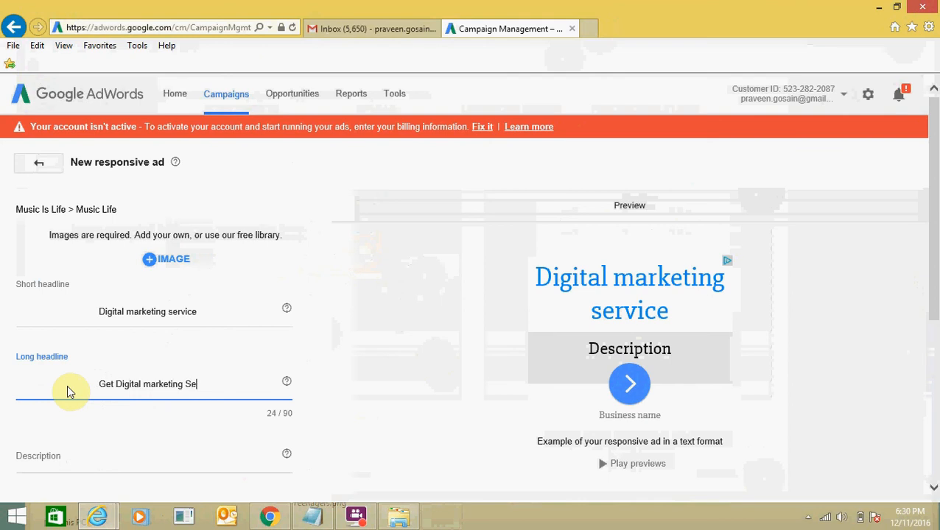
text(rvice)
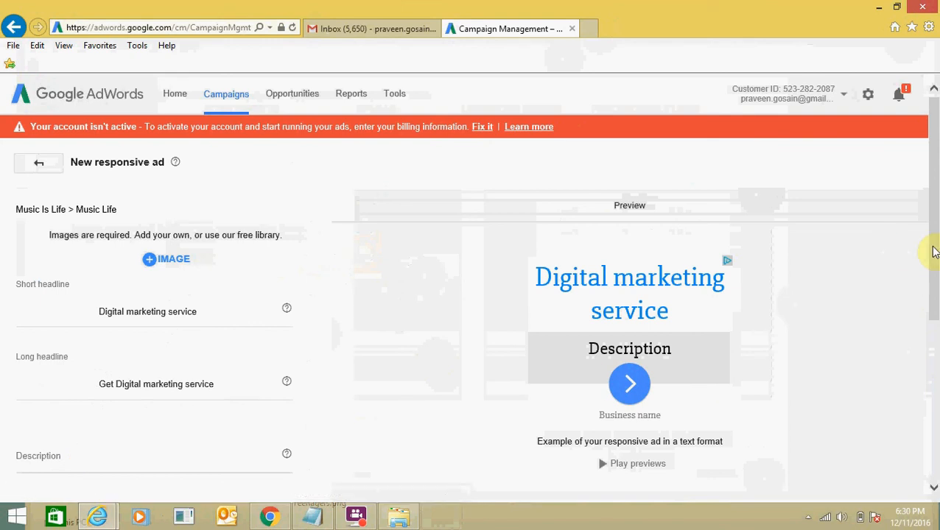
scroll(down, 3)
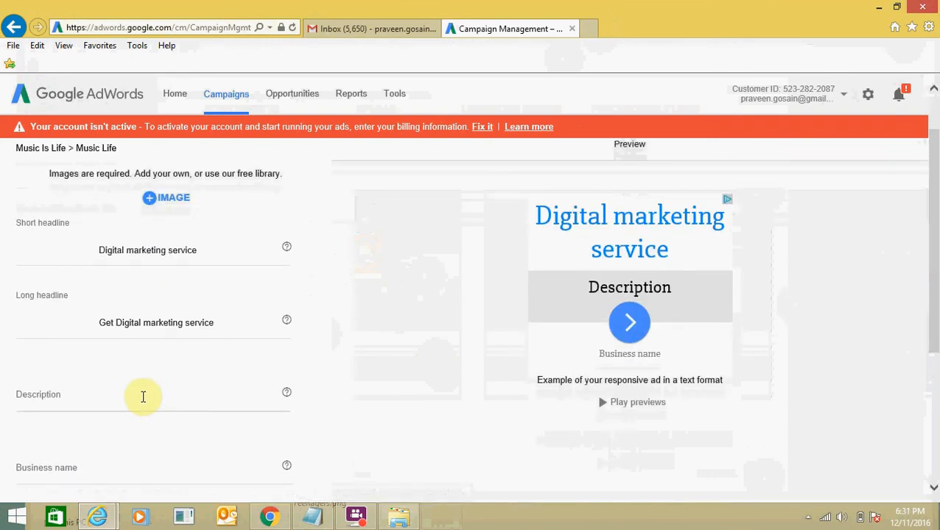
- Enter 'Get a plan to promote your digital business online with us.' as the description
click(143, 397)
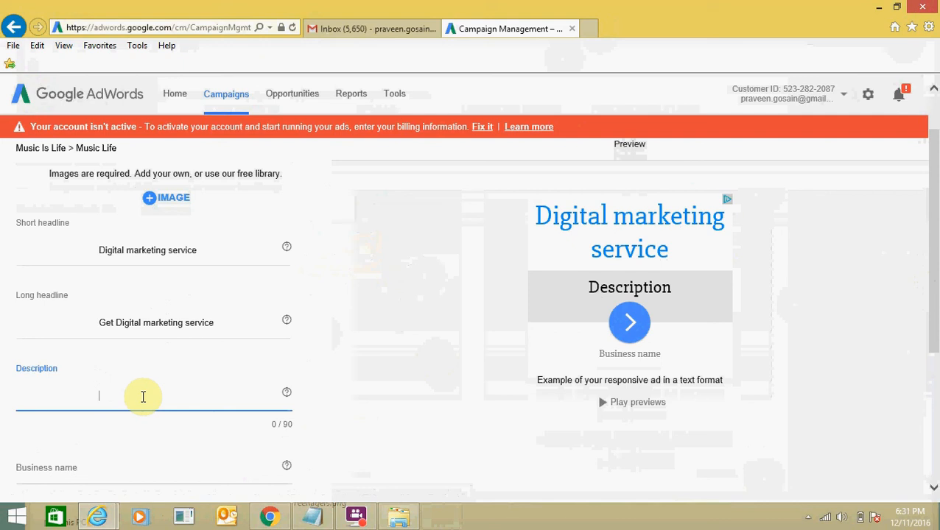
text(Get a)
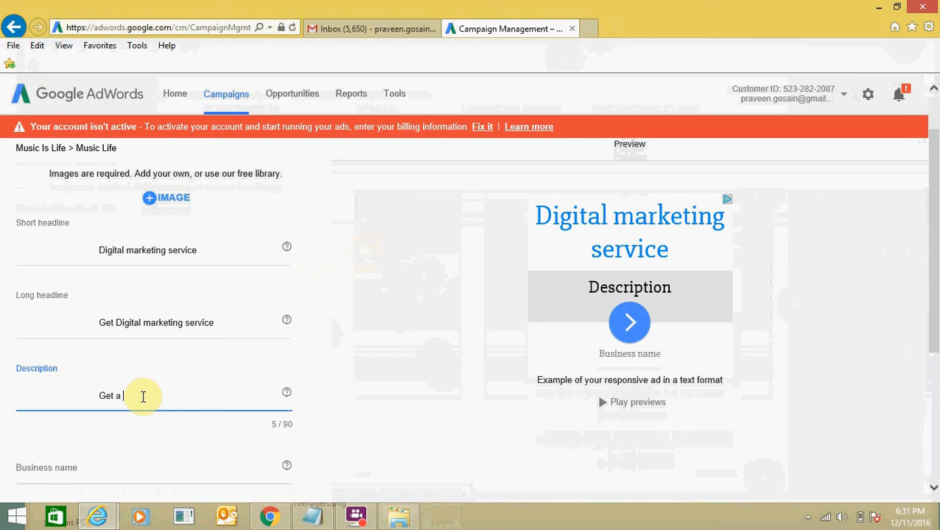
text(plan to pr)
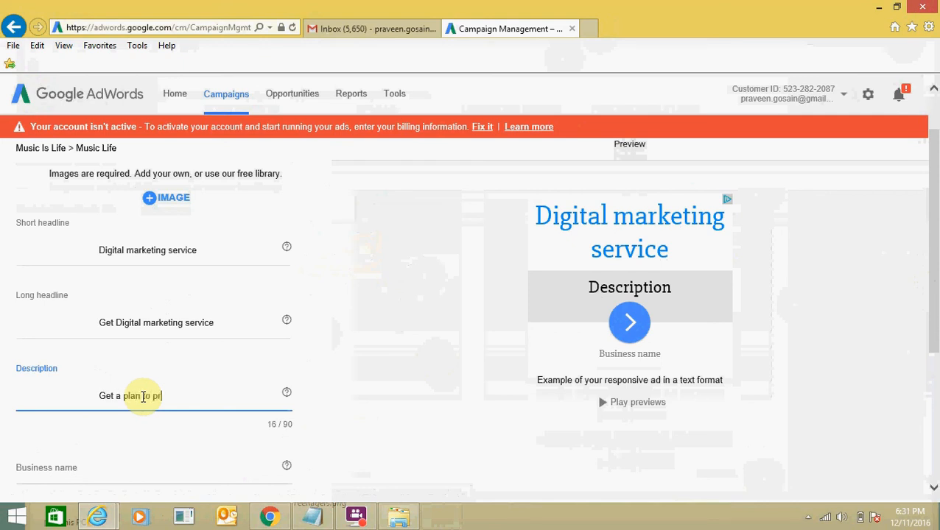
text(omote your d)
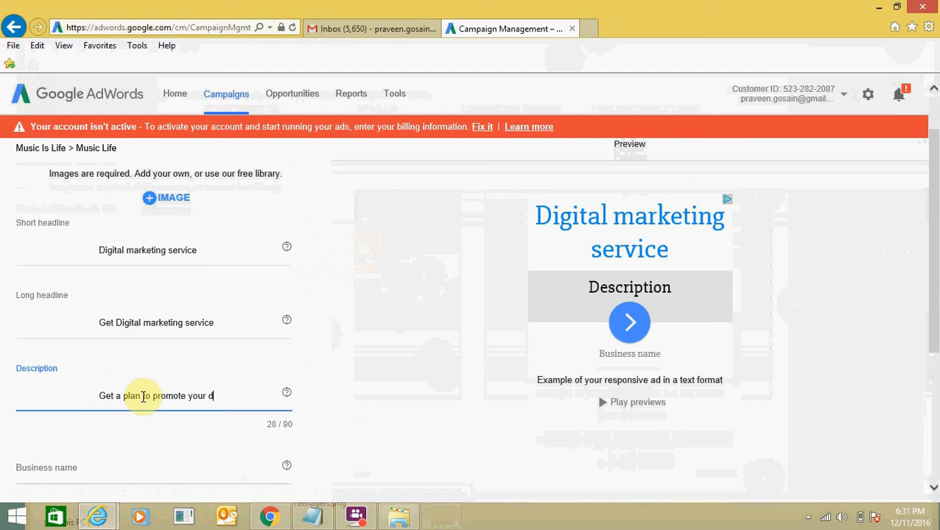
text(igital business)
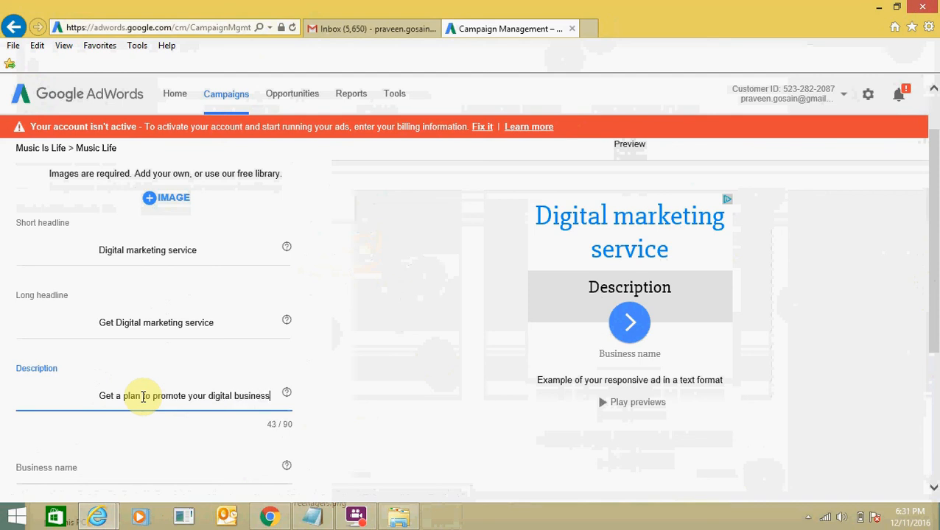
text(online with us.)
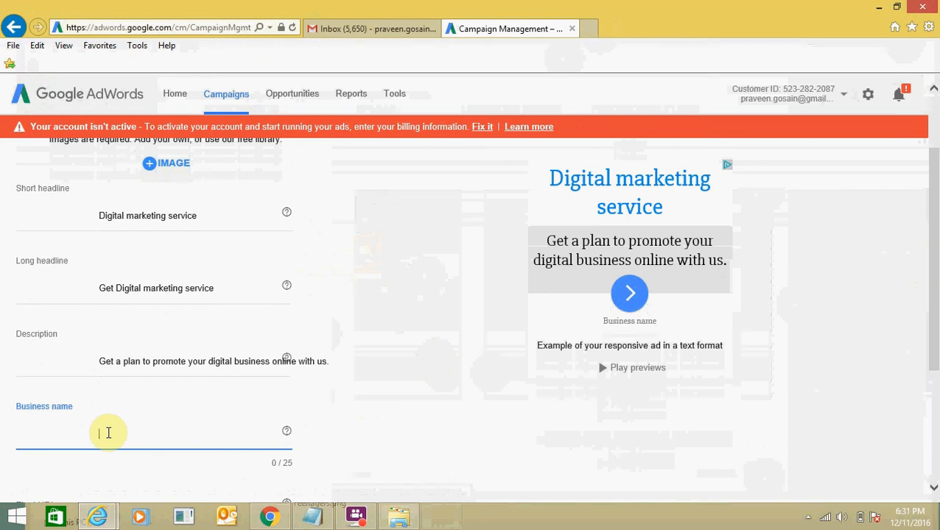
- Enter 'Online marketing' in the Business name field, fixing the misspelling
text(Online markeitng)
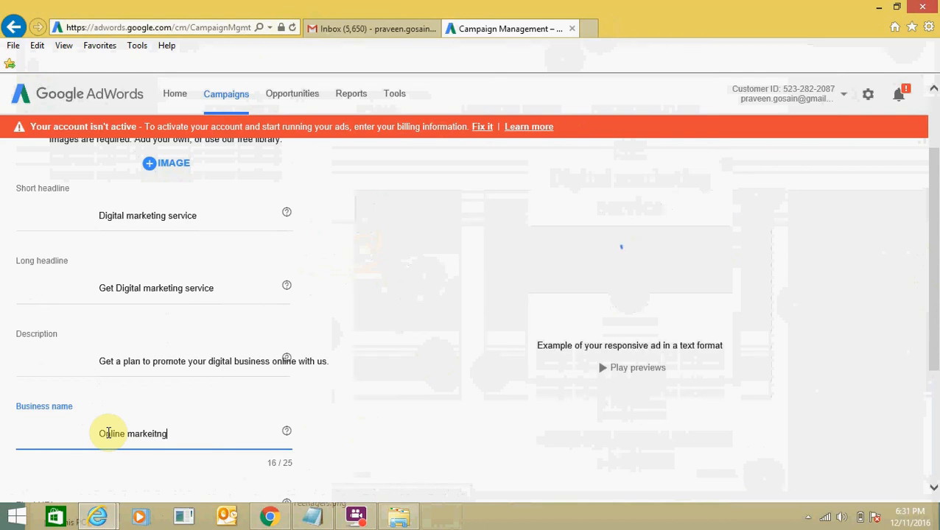
key(BackSpace)
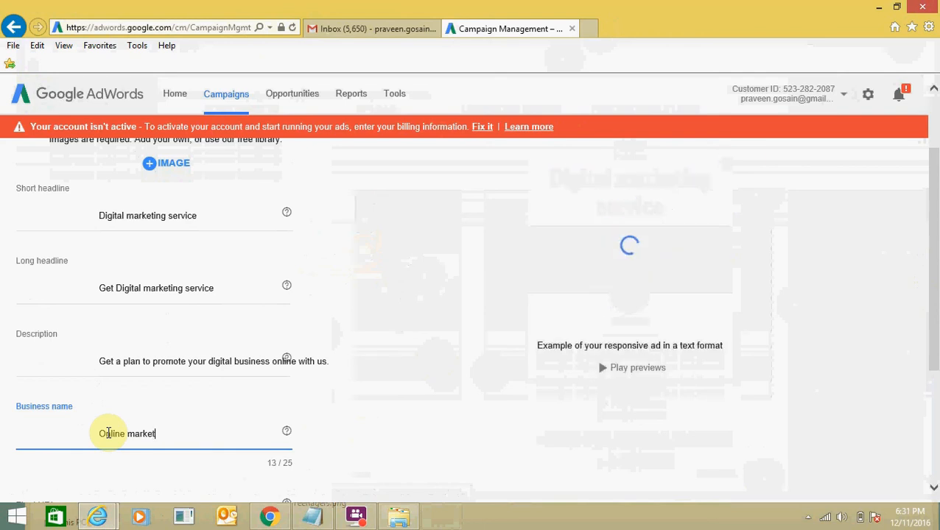
text(ing)
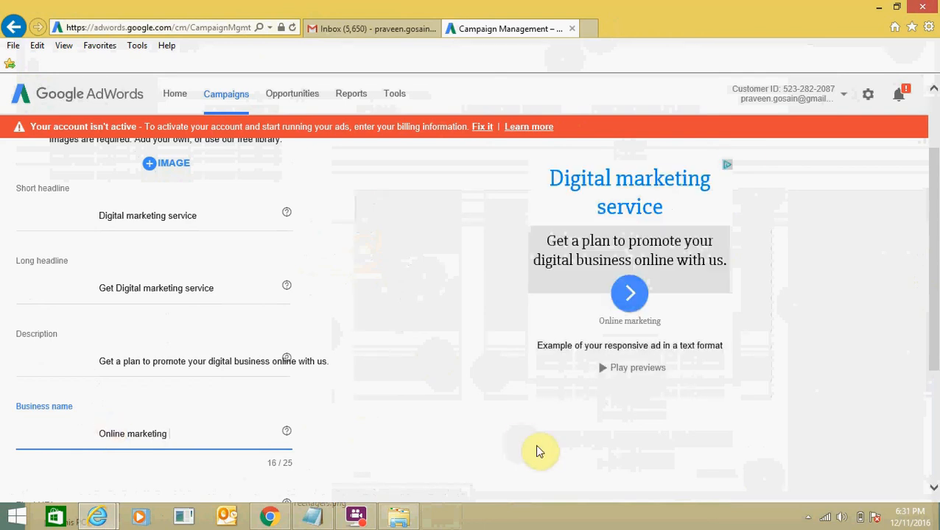
scroll(down, 3)
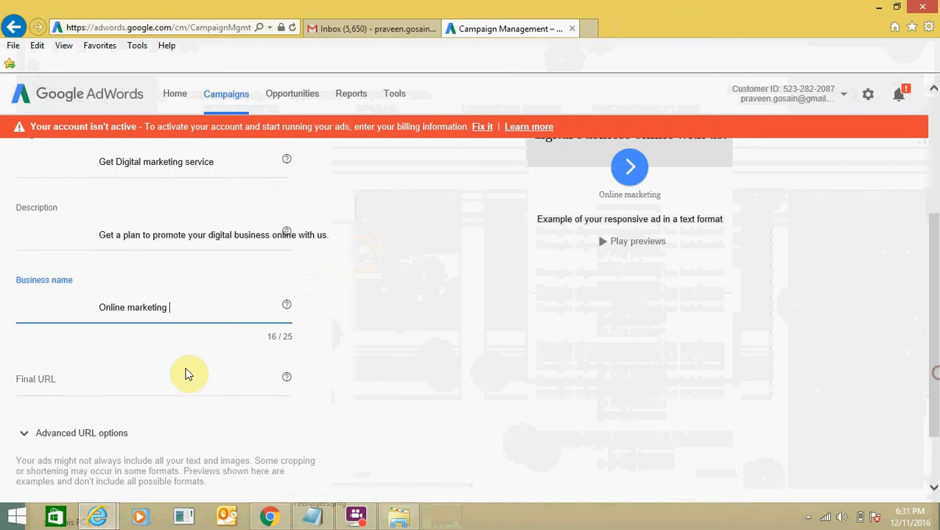
click(148, 380)
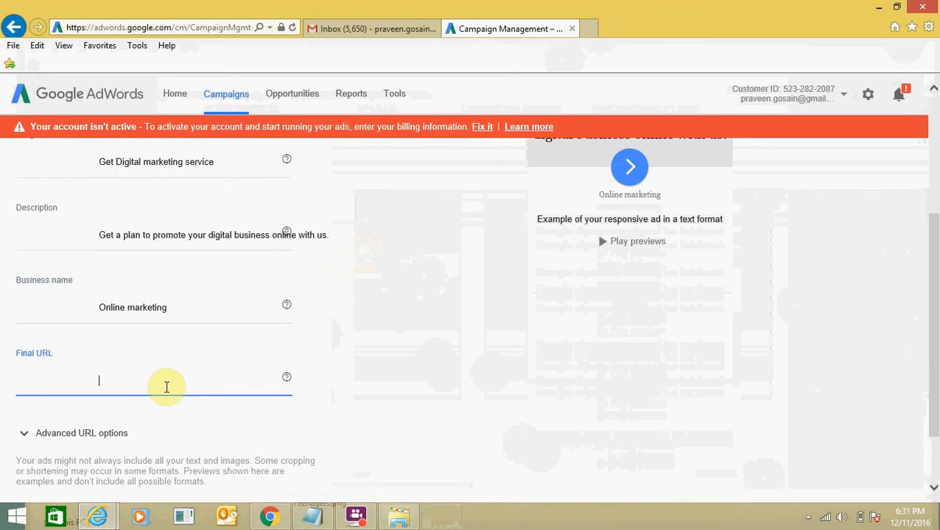
text(http://www.ind)
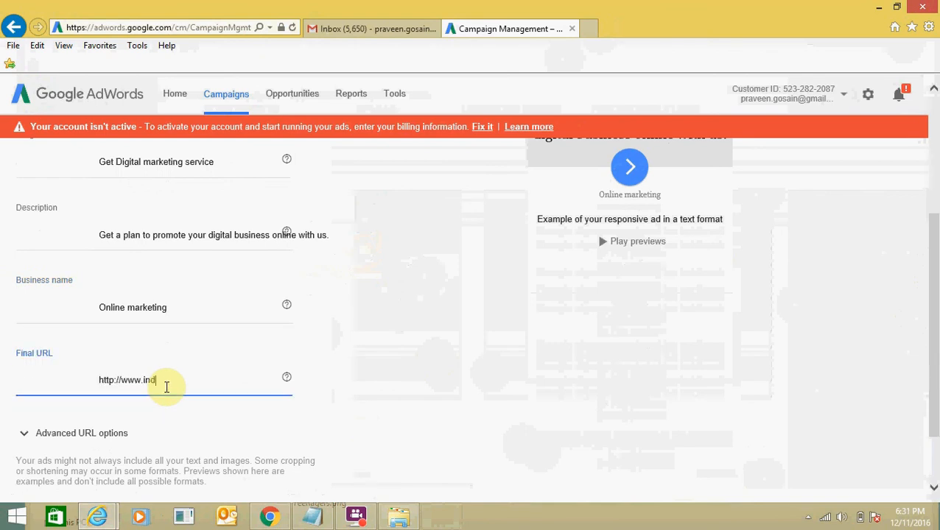
text(iazone.h)
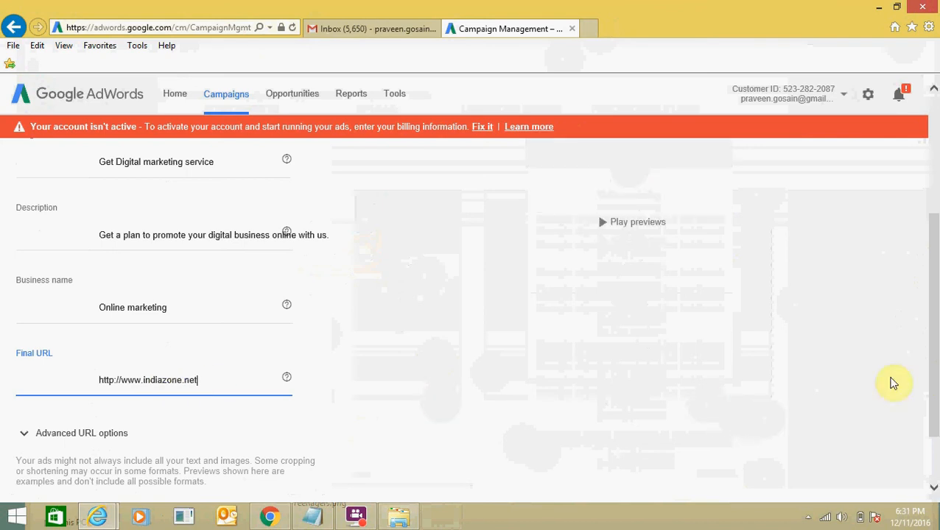
scroll(down, 3)
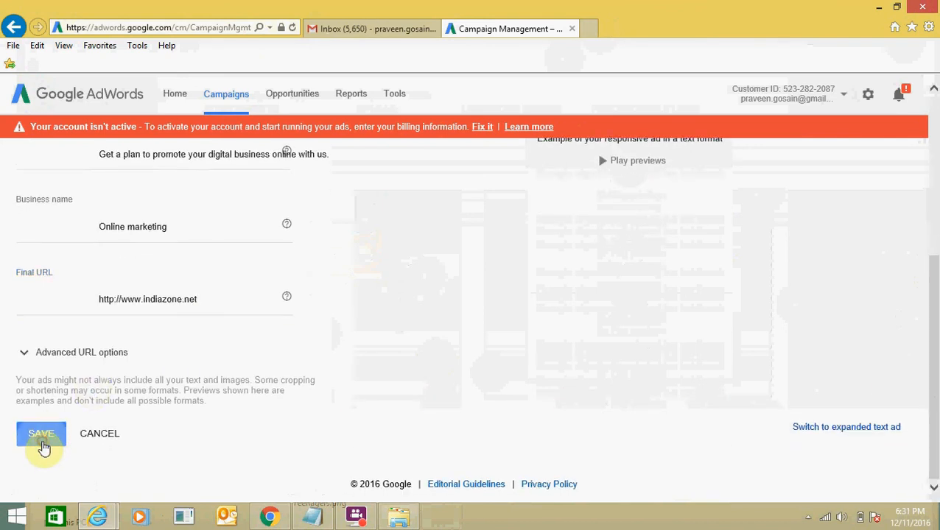
- Try saving the ad and find the 'Enter a landscape image' error
click(41, 434)
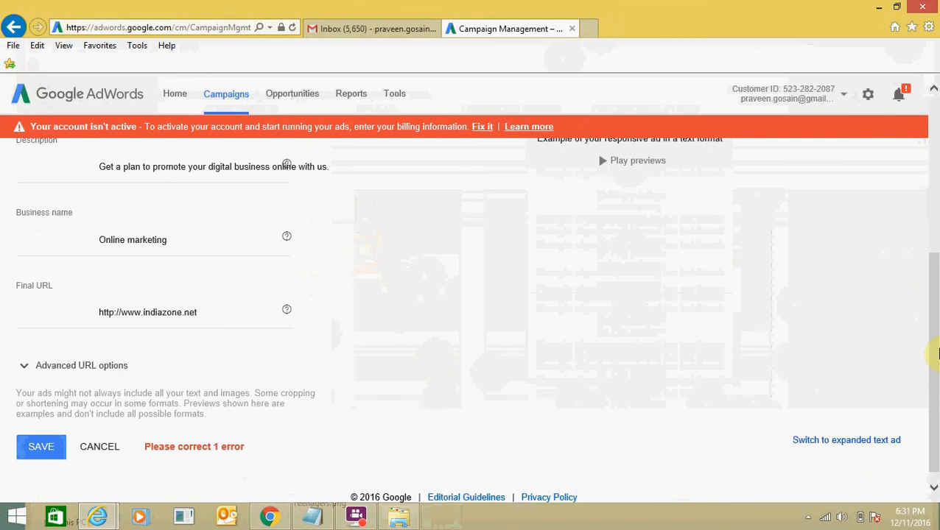
scroll(up, 3)
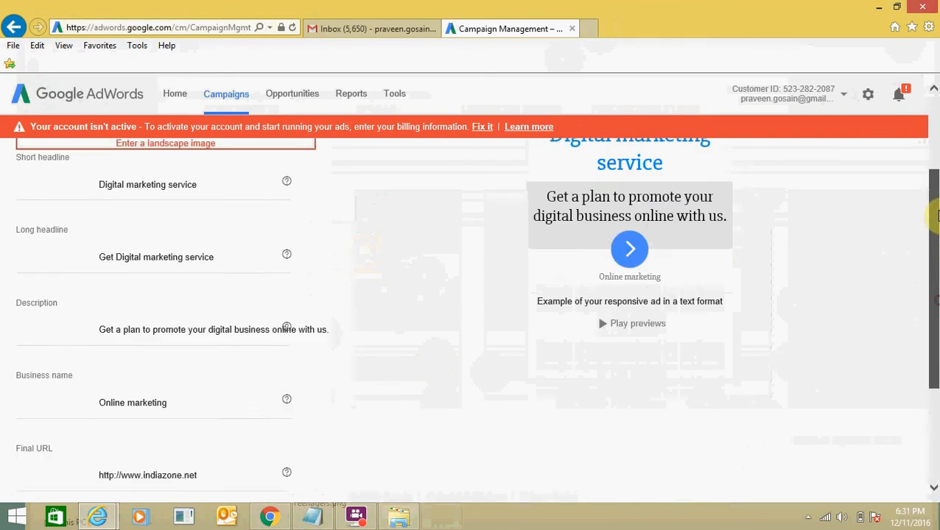
scroll(up, 3)
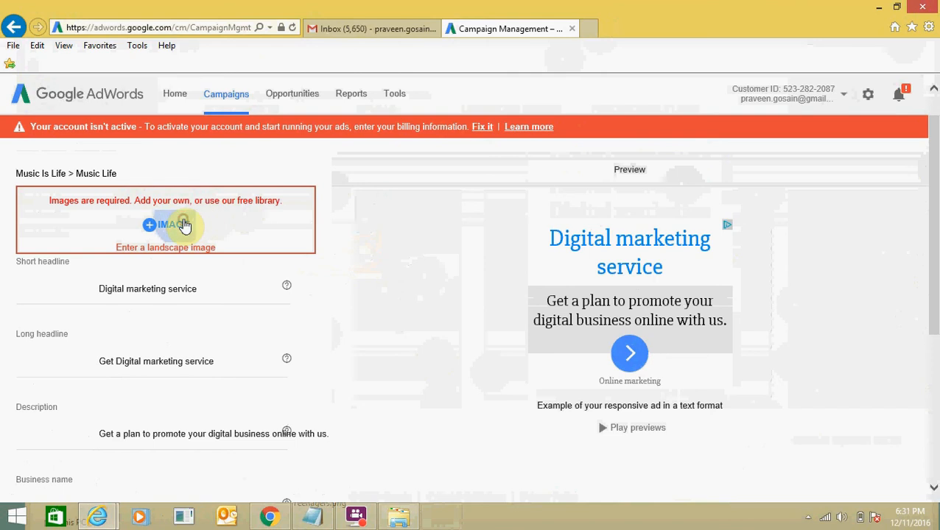
- Upload the SEO picture as the ad's landscape image, accepting the crop
click(165, 224)
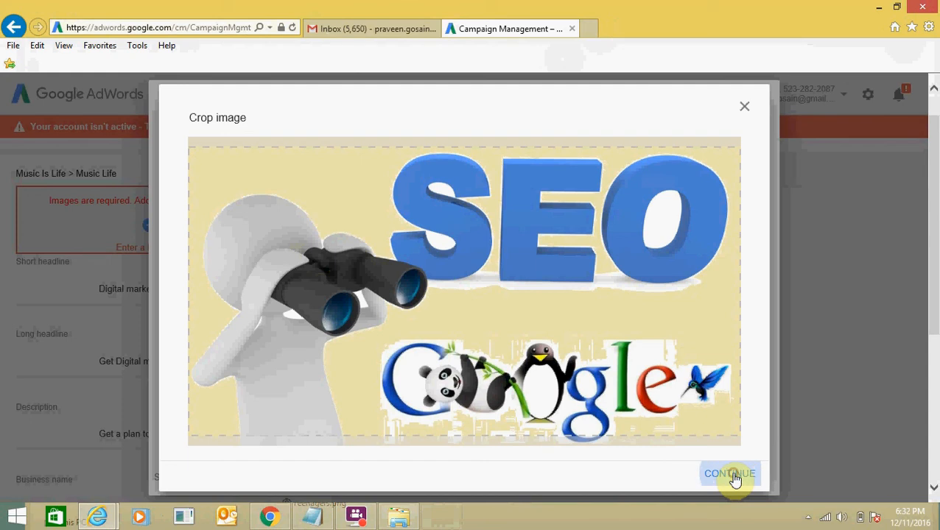
click(728, 474)
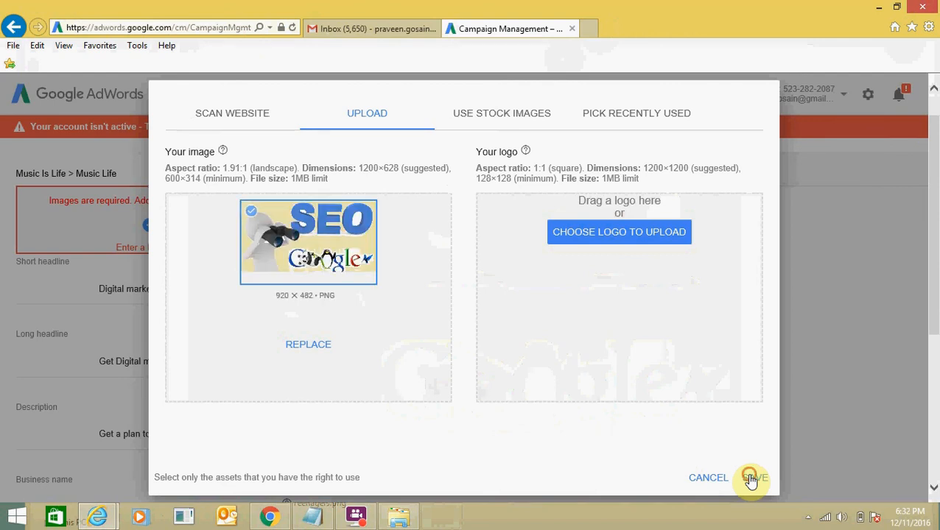
click(749, 478)
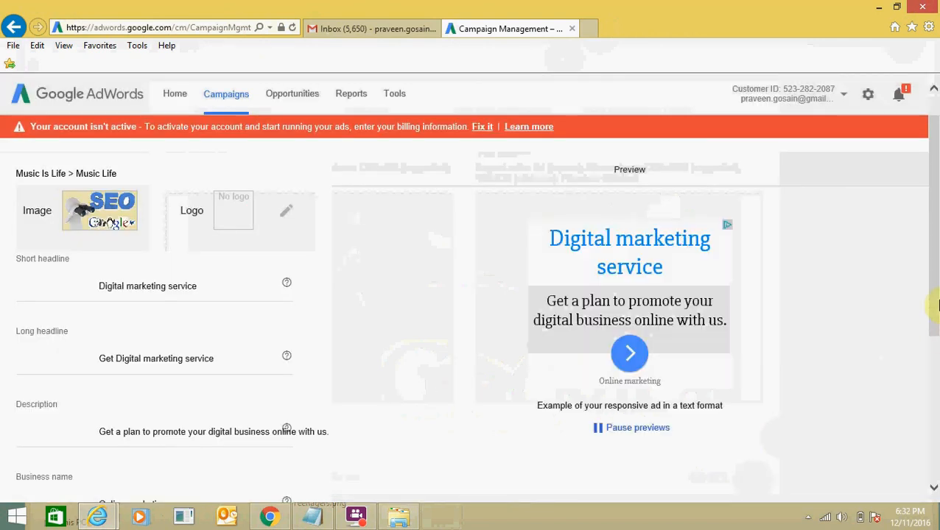
- Review the ad previews showing the SEO image and save the ad
scroll(up, 3)
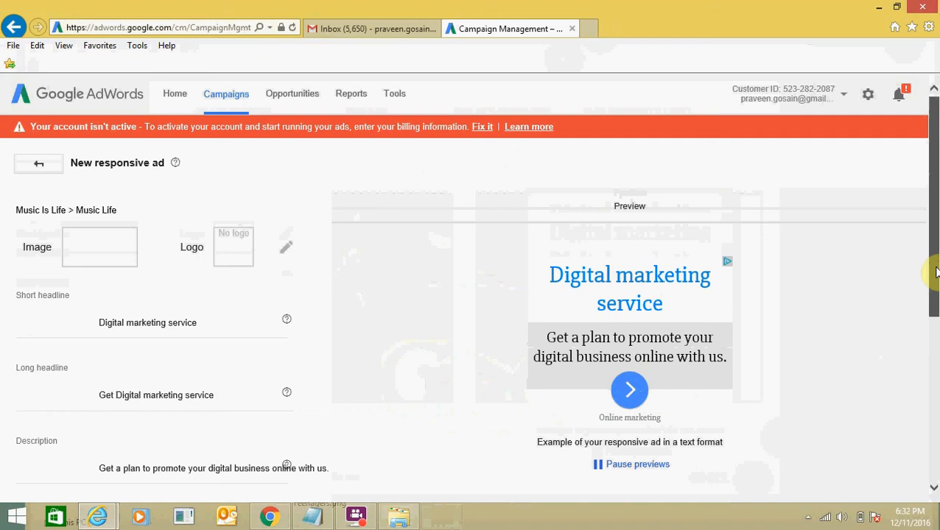
scroll(down, 3)
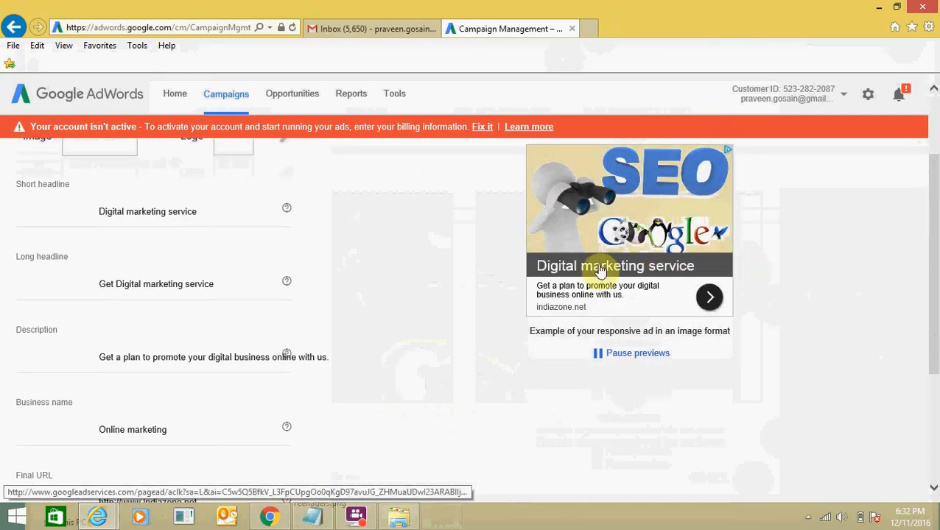
click(709, 296)
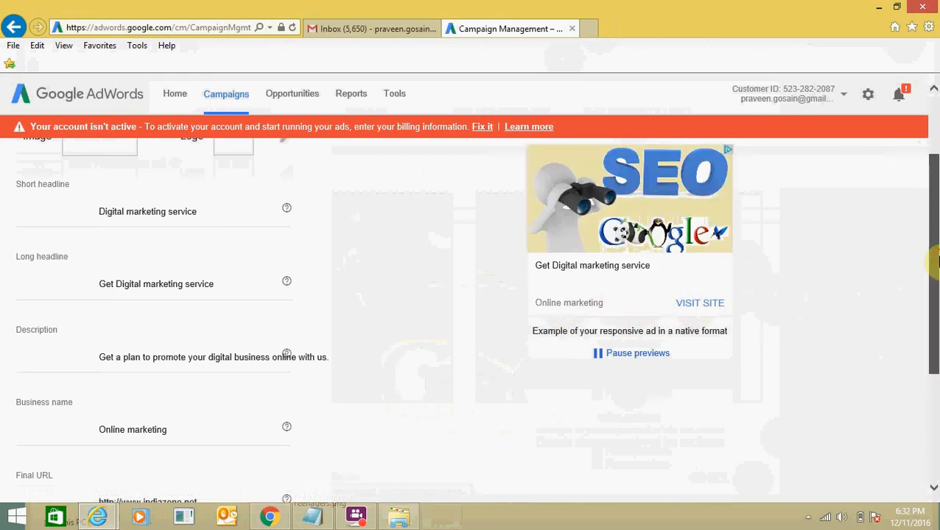
scroll(up, 3)
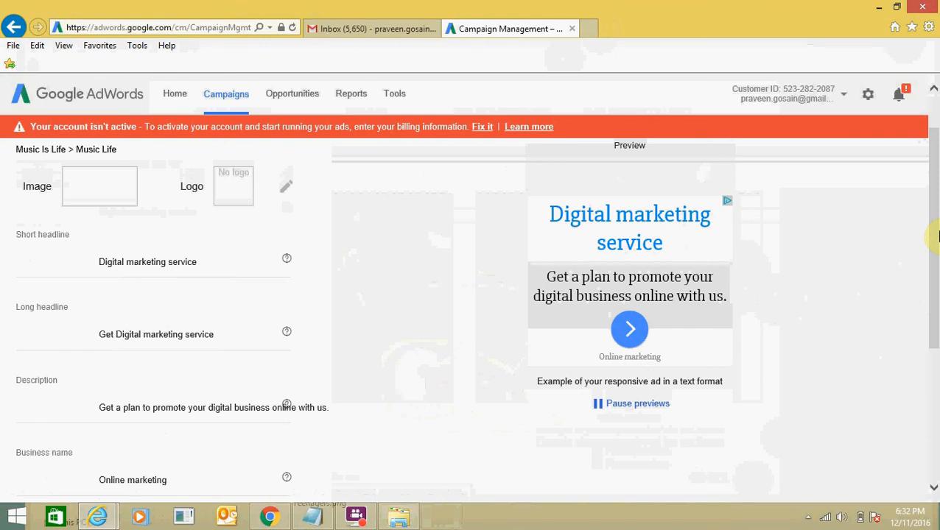
mouse_move(755, 314)
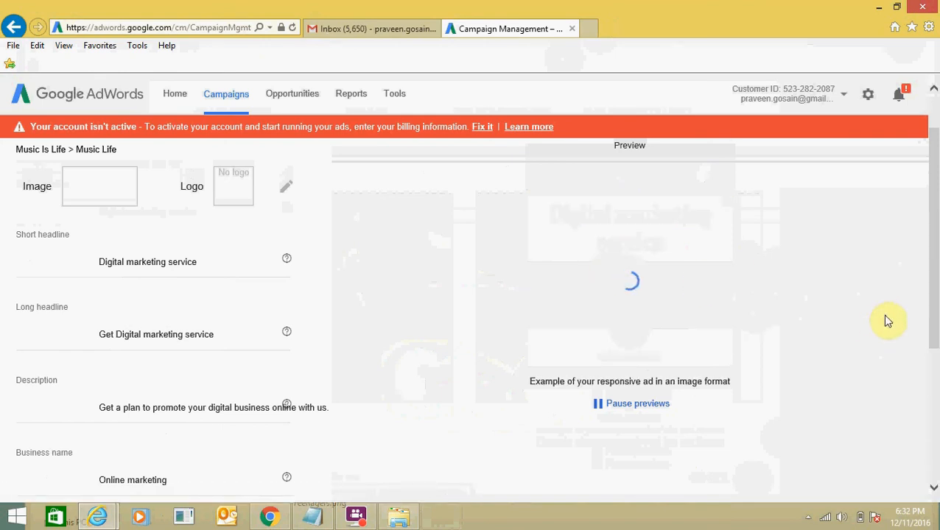
scroll(down, 3)
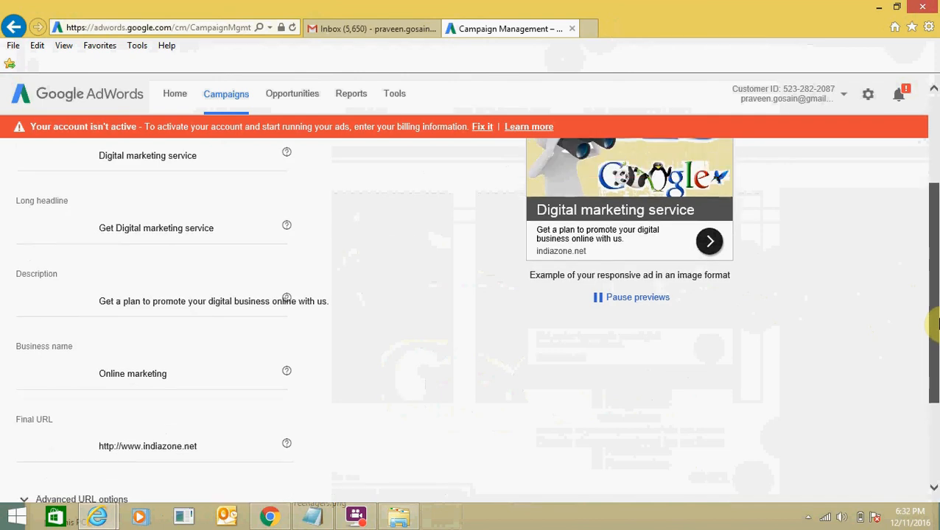
scroll(up, 3)
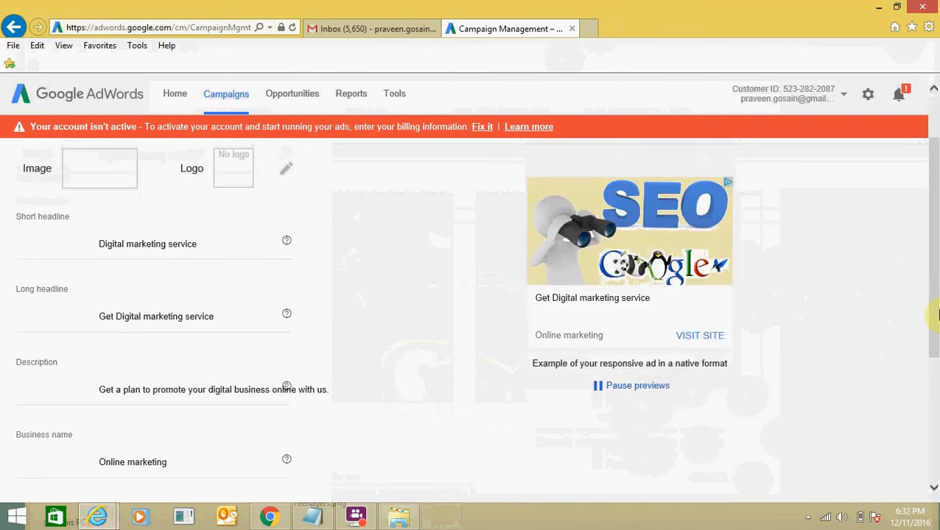
scroll(down, 3)
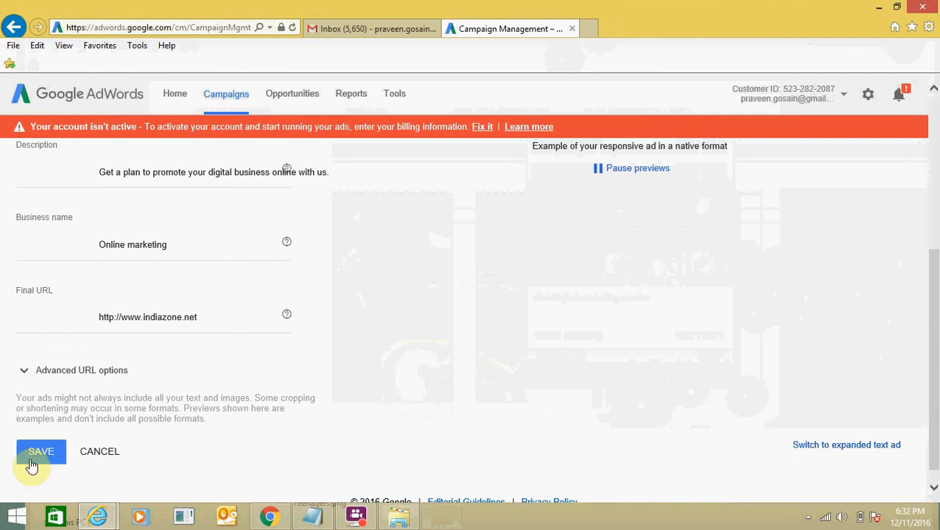
click(40, 451)
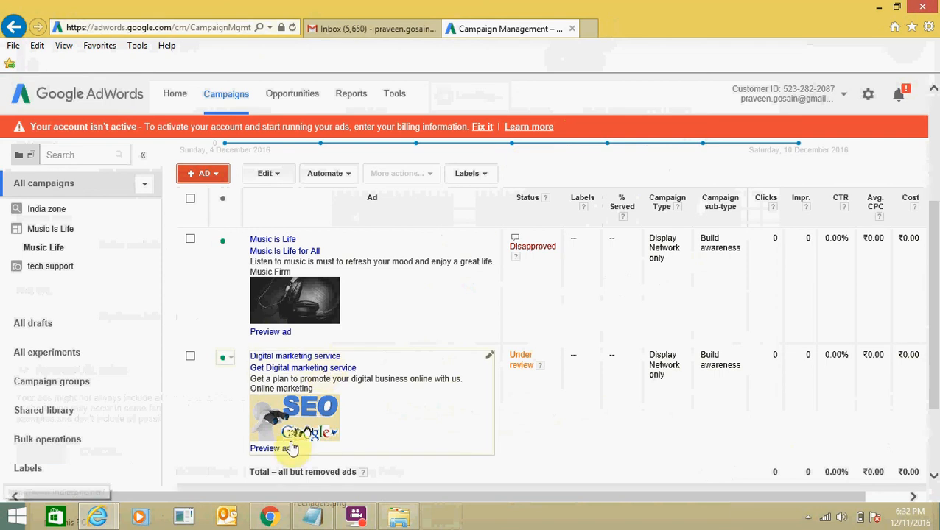
- Scroll the ads table to the Digital marketing service ad marked Under review
scroll(down, 3)
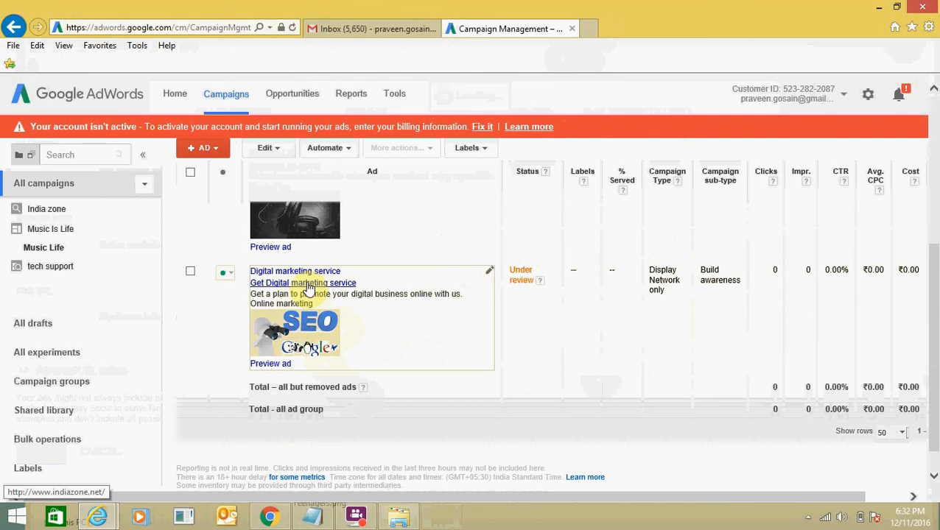
mouse_move(386, 325)
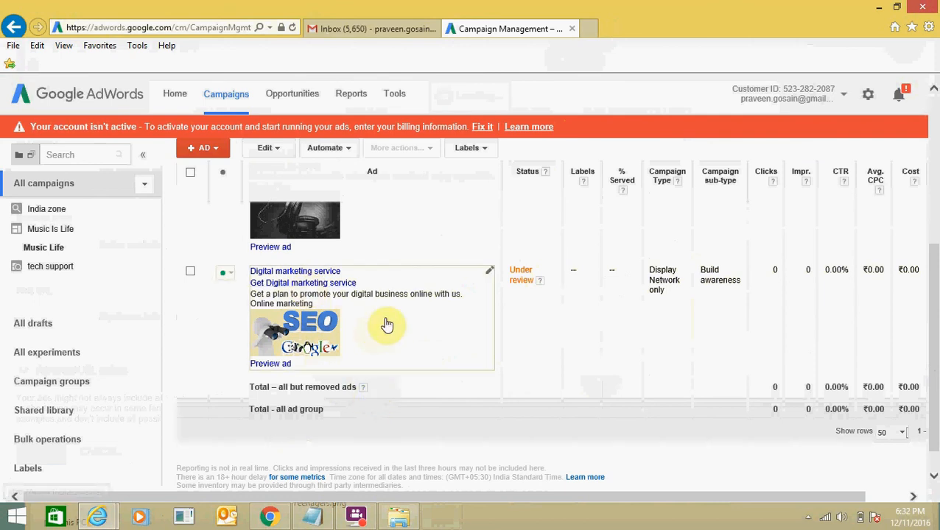
mouse_move(491, 275)
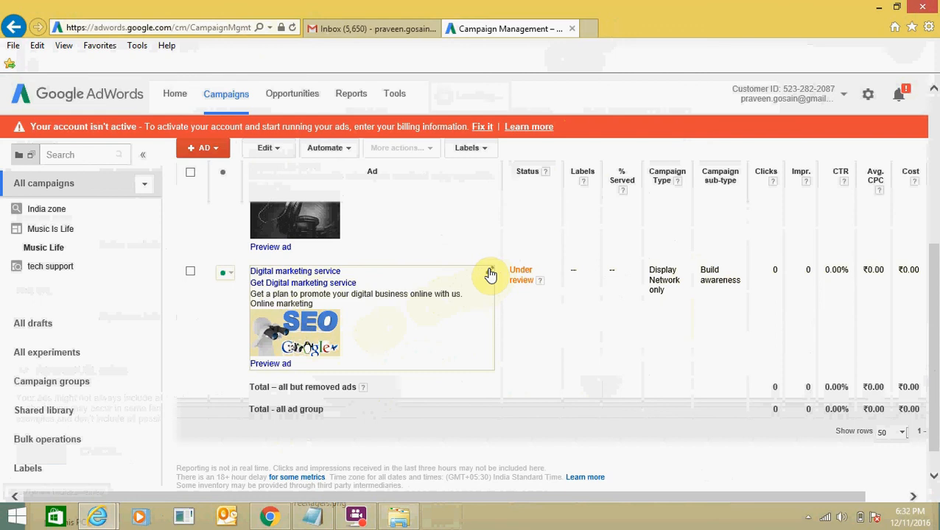
- Open the Digital marketing service ad's edit form and scroll through its prefilled fields
click(490, 271)
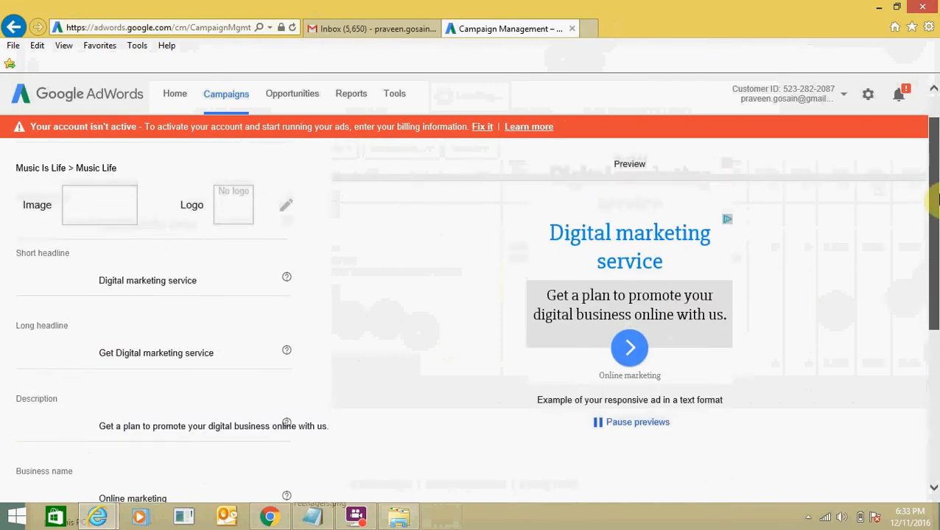
scroll(down, 3)
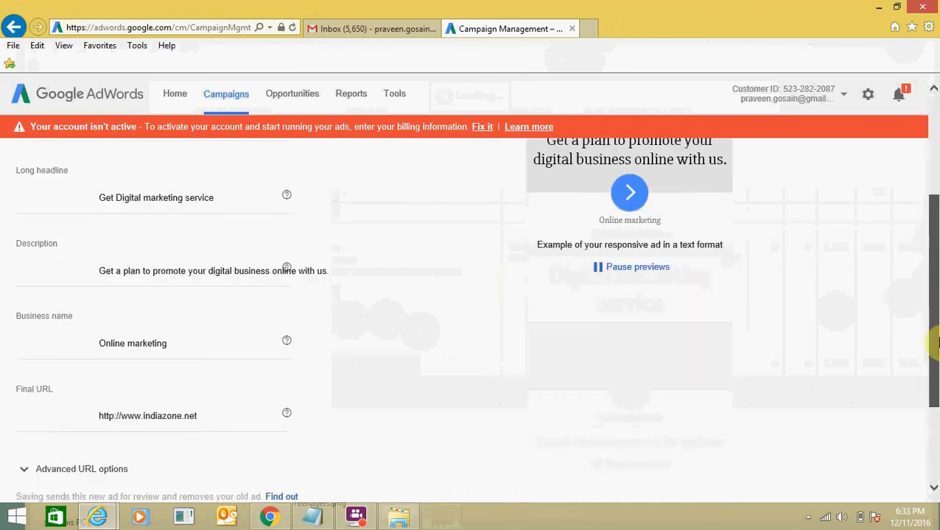
scroll(up, 3)
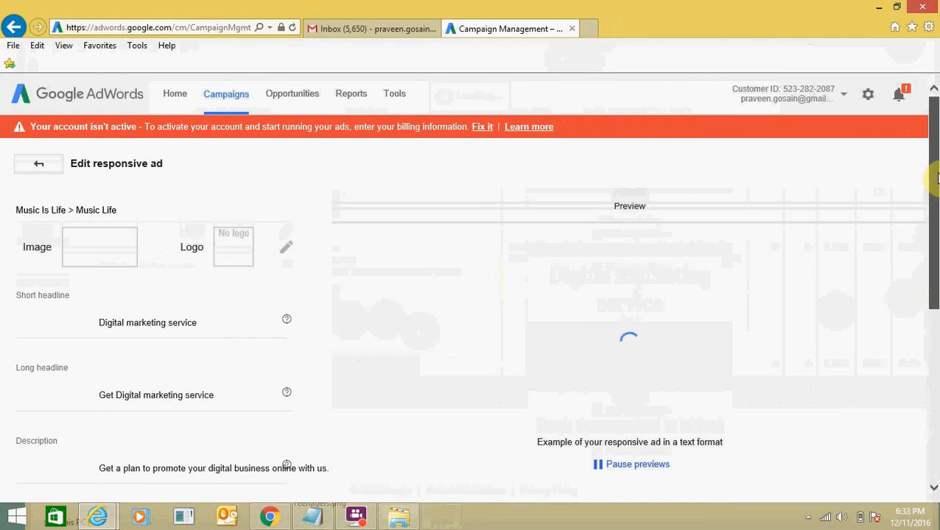
scroll(down, 3)
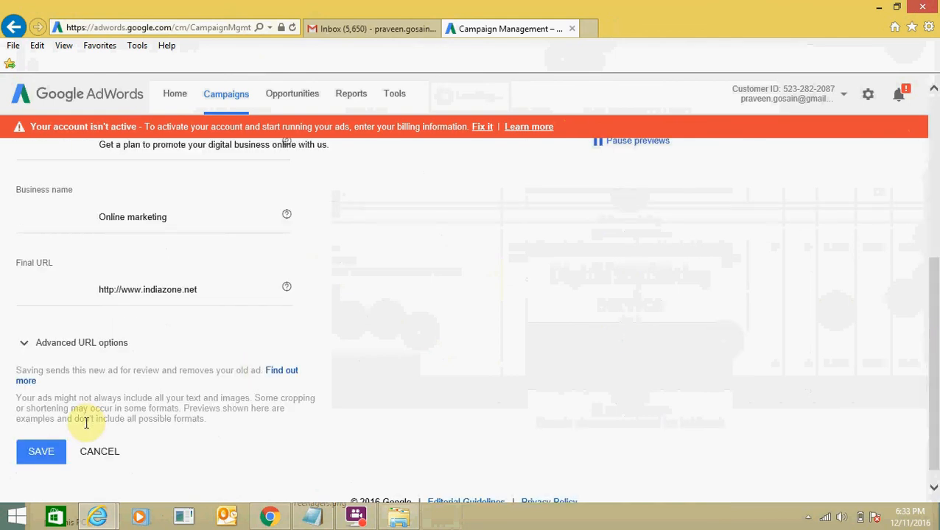
- Cancel the editor, browse the ads table, and restart editing to get the replace notice
click(41, 451)
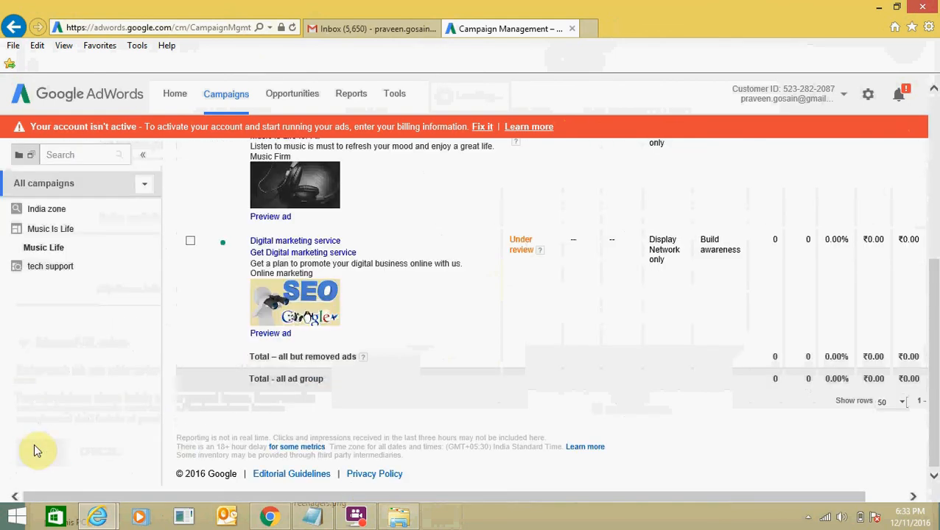
mouse_move(582, 269)
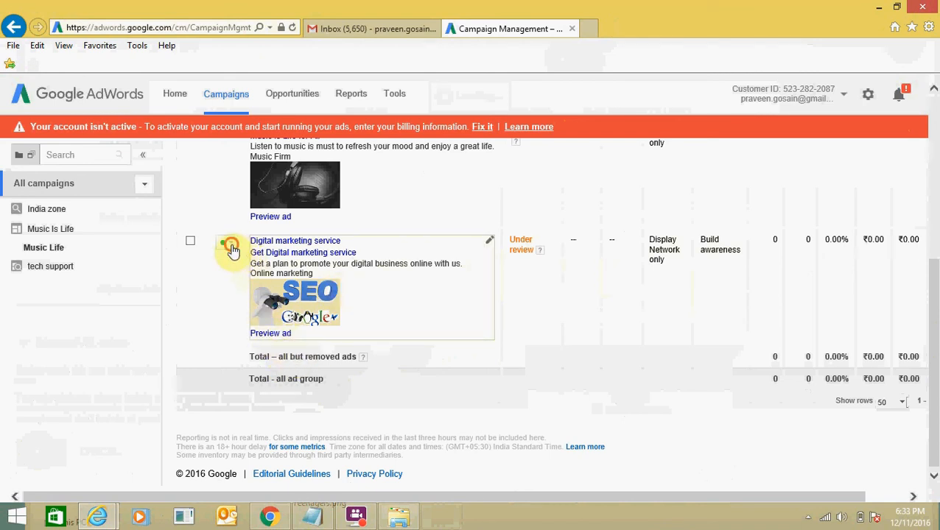
click(231, 243)
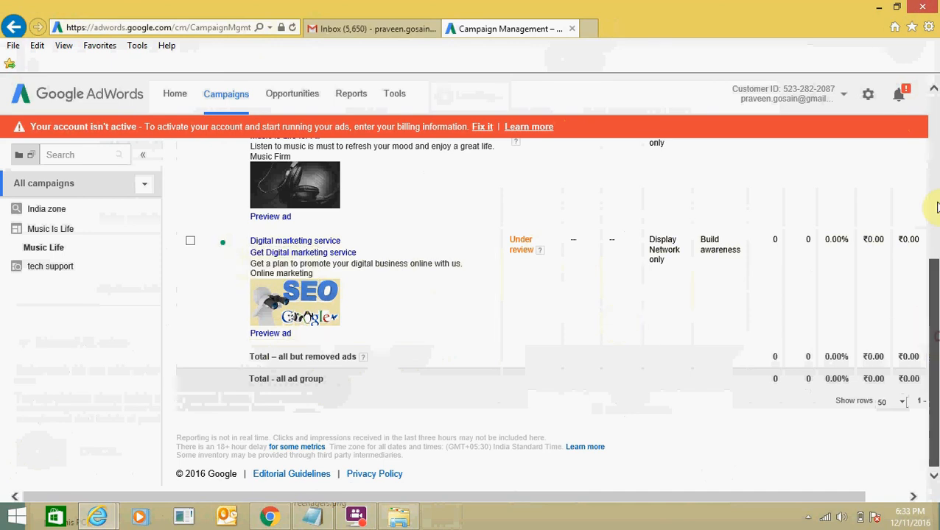
scroll(up, 3)
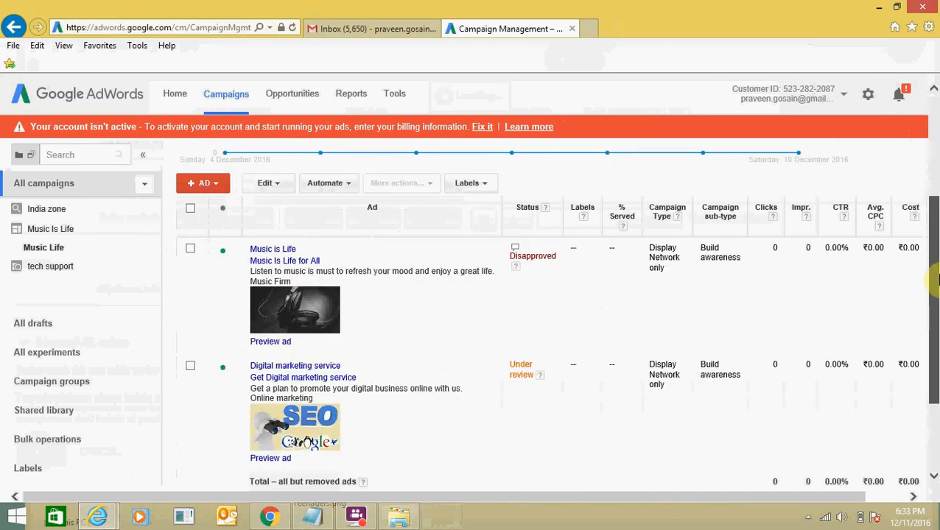
mouse_move(633, 217)
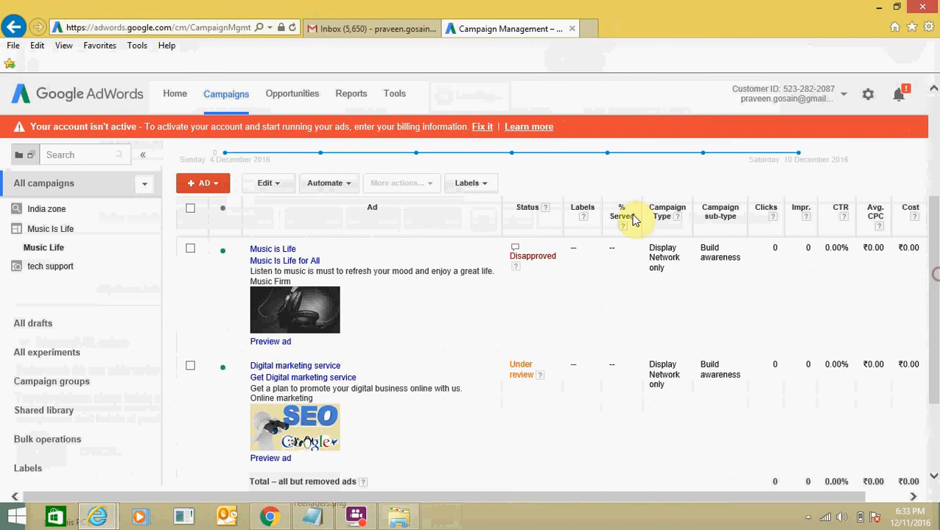
mouse_move(270, 211)
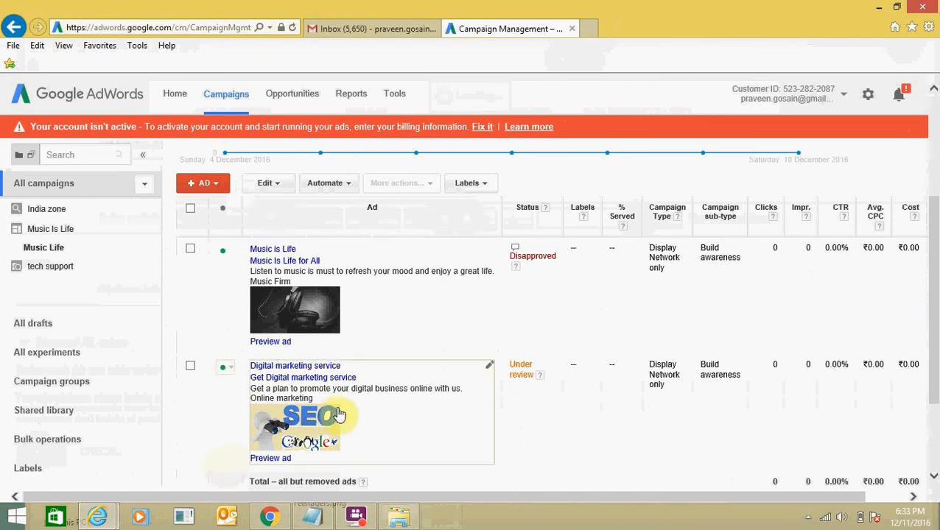
mouse_move(411, 457)
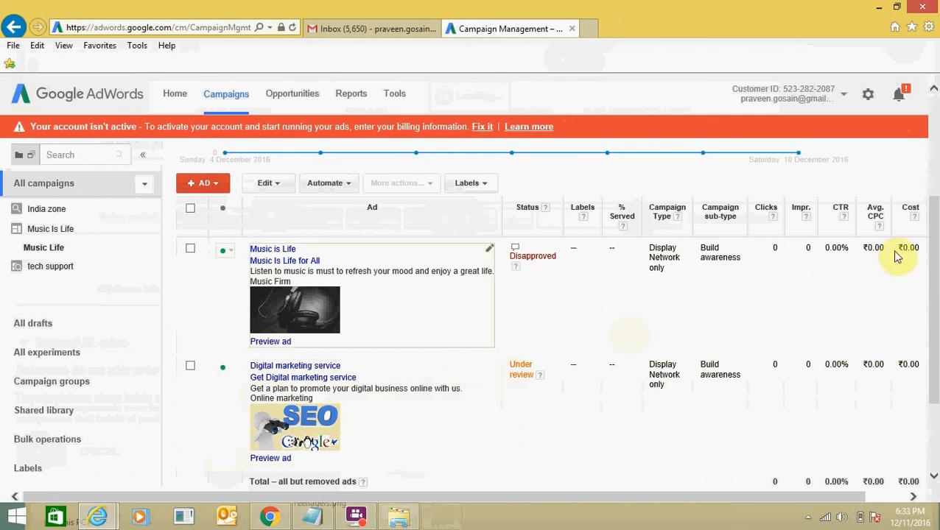
mouse_move(840, 422)
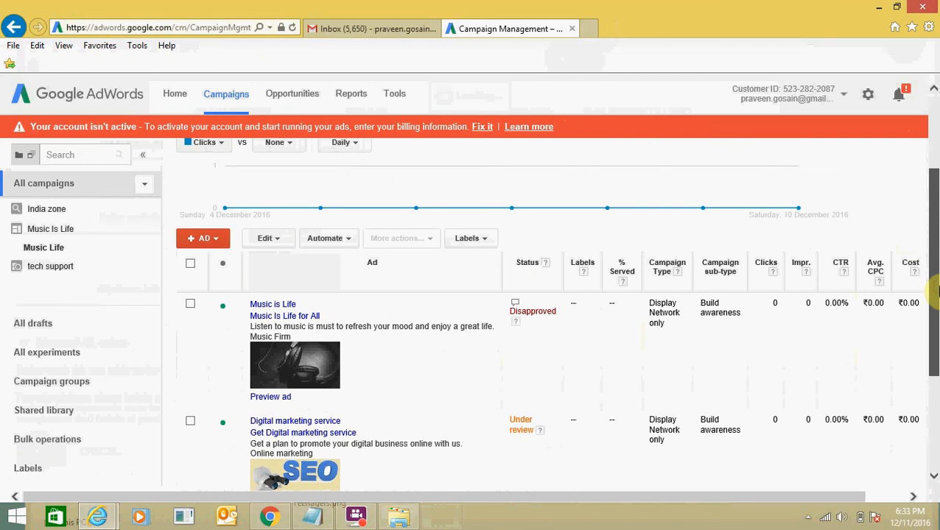
scroll(down, 3)
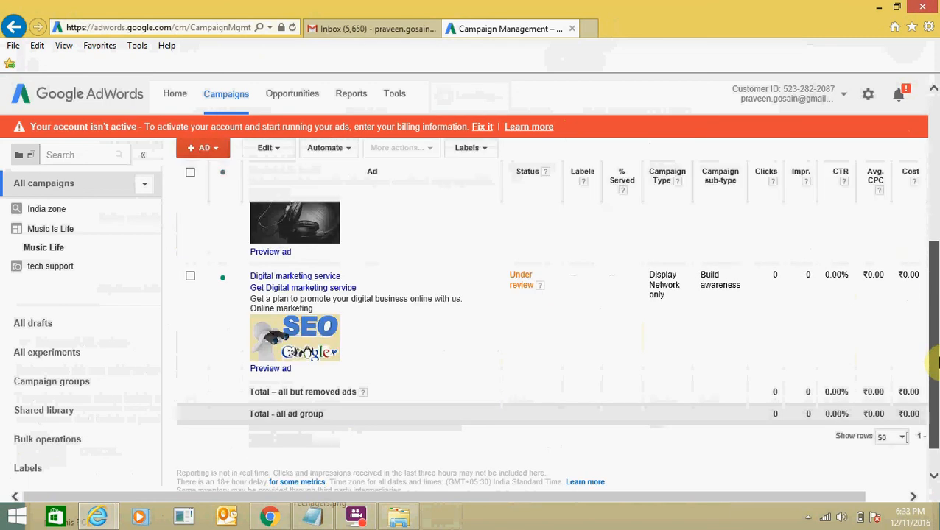
scroll(down, 3)
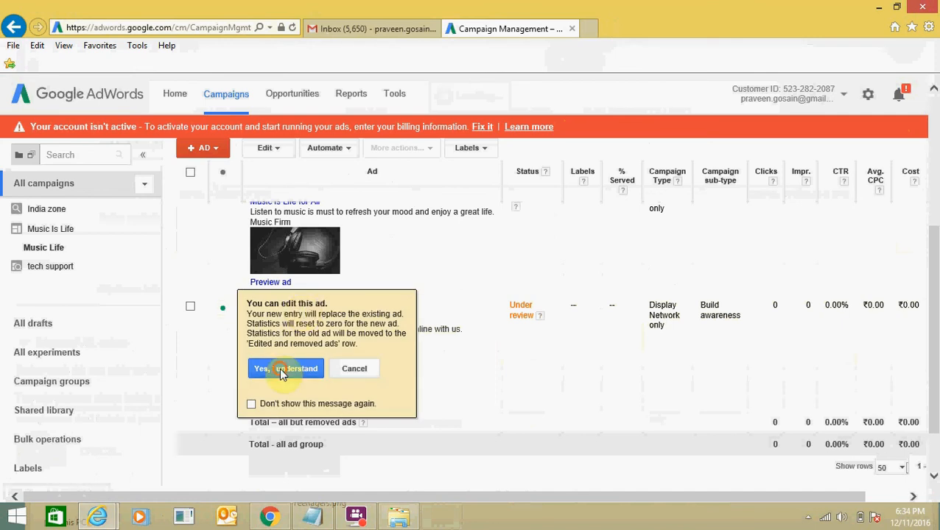
- Confirm 'Yes, I understand' and scroll through the edit form and SEO image preview
click(286, 368)
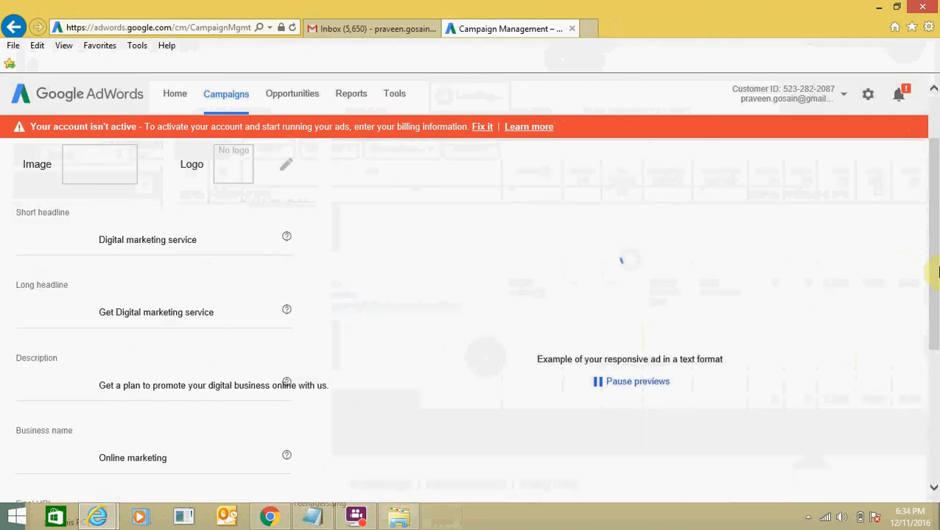
scroll(down, 3)
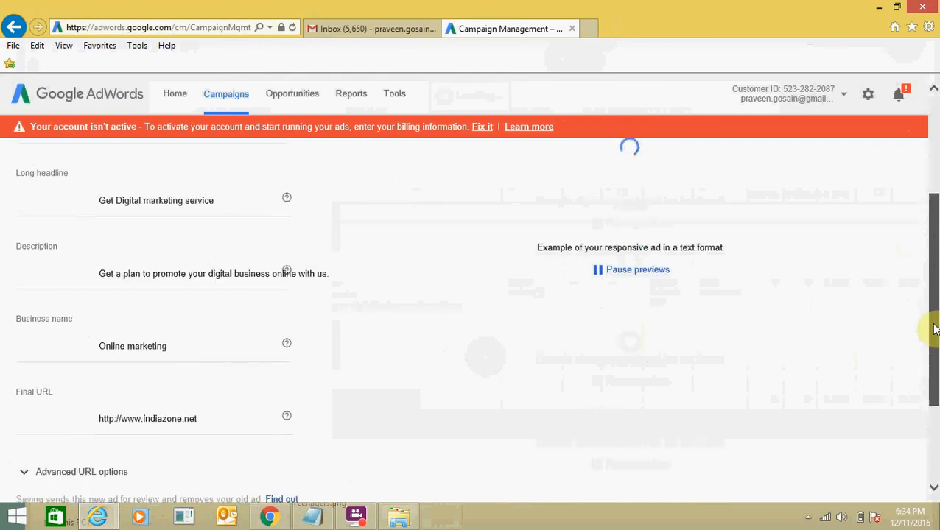
scroll(down, 3)
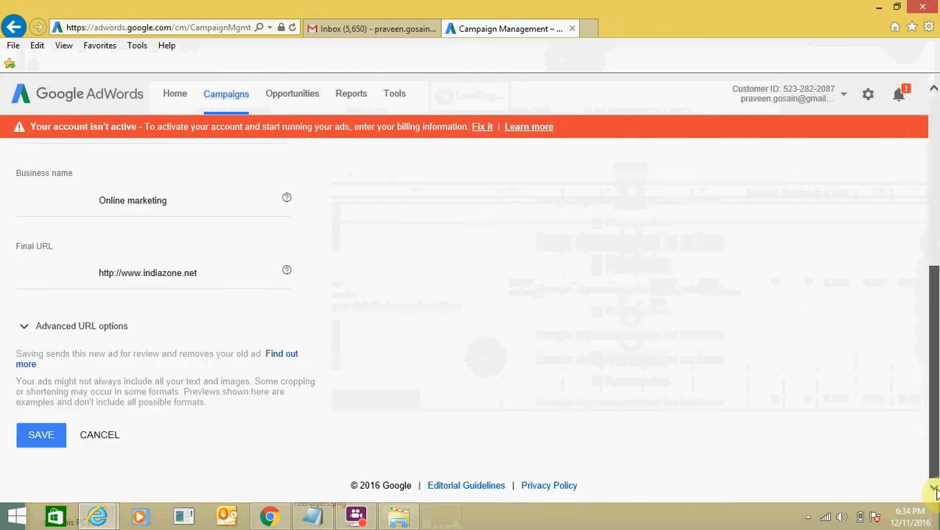
scroll(up, 3)
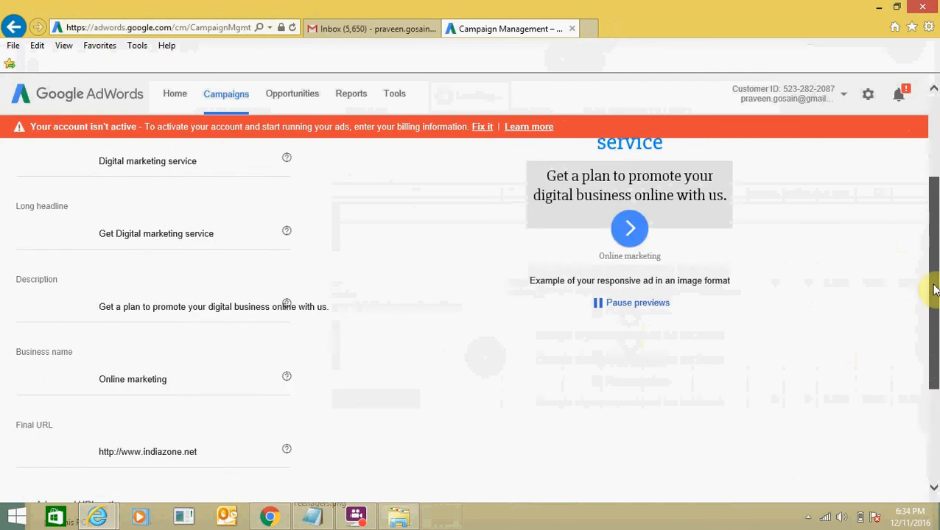
scroll(up, 3)
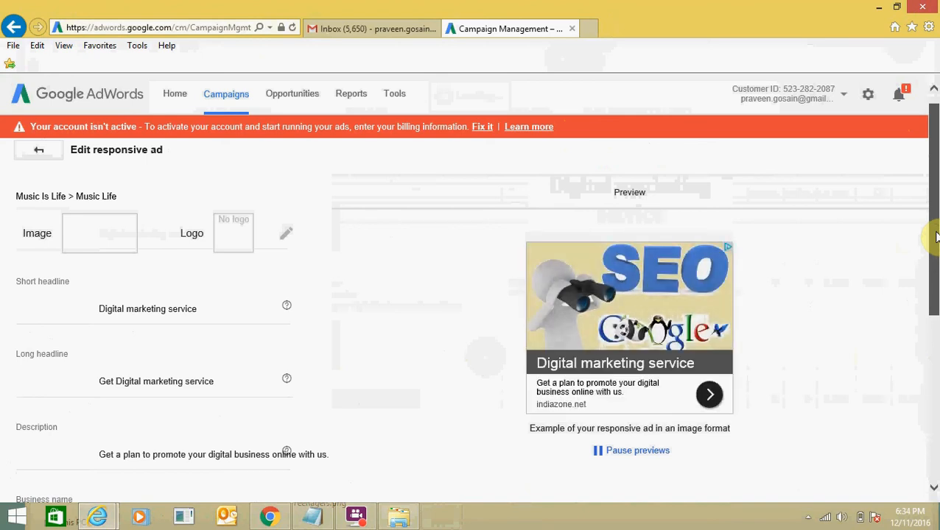
mouse_move(372, 476)
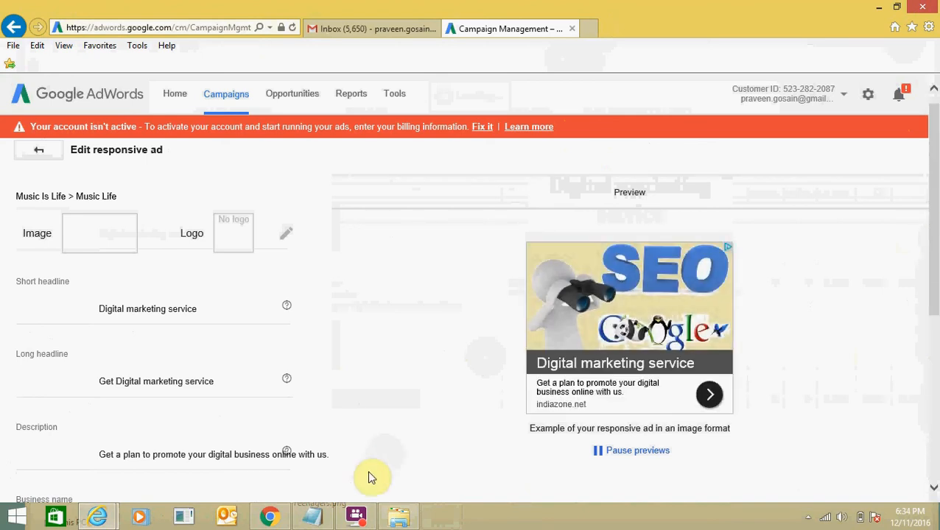